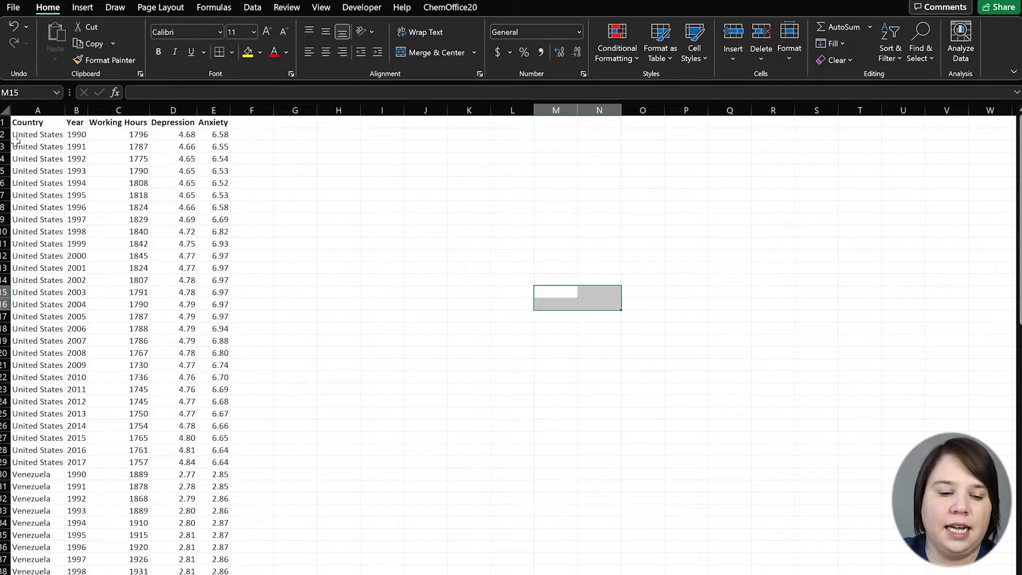
# Reach the Save As options from the File view after deselecting the worksheet
pyautogui.click(213, 182)
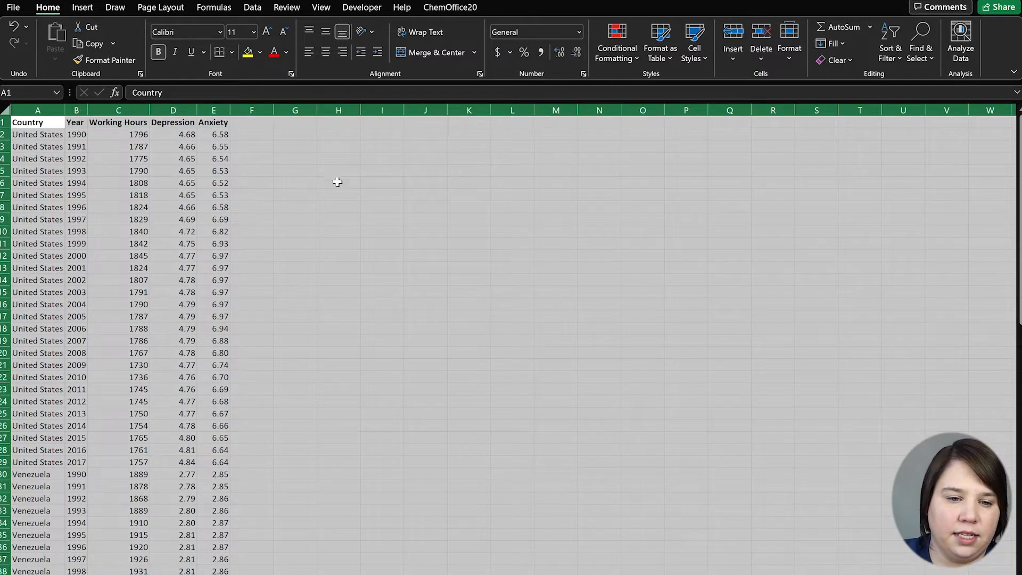
pyautogui.click(38, 110)
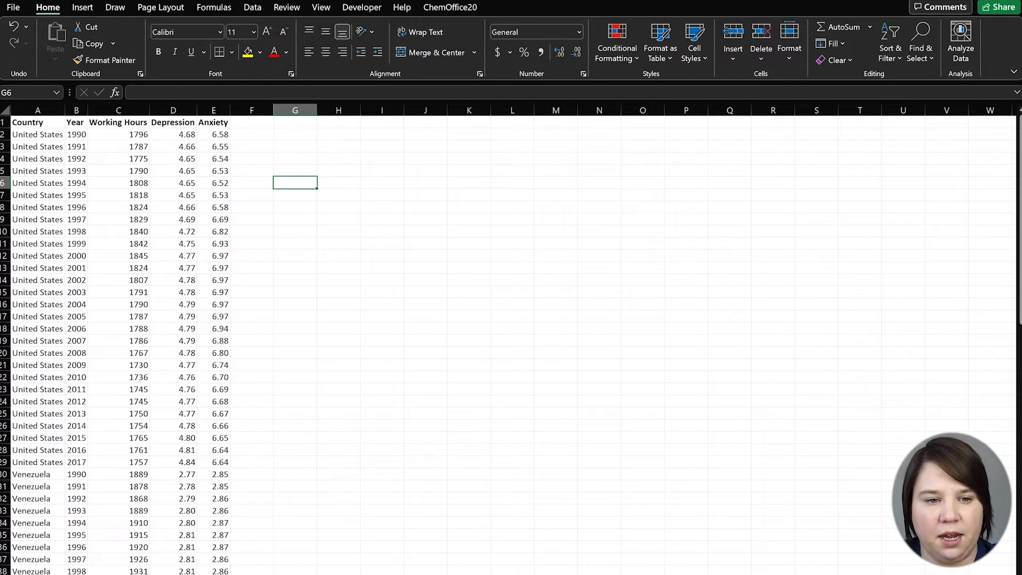
pyautogui.click(12, 8)
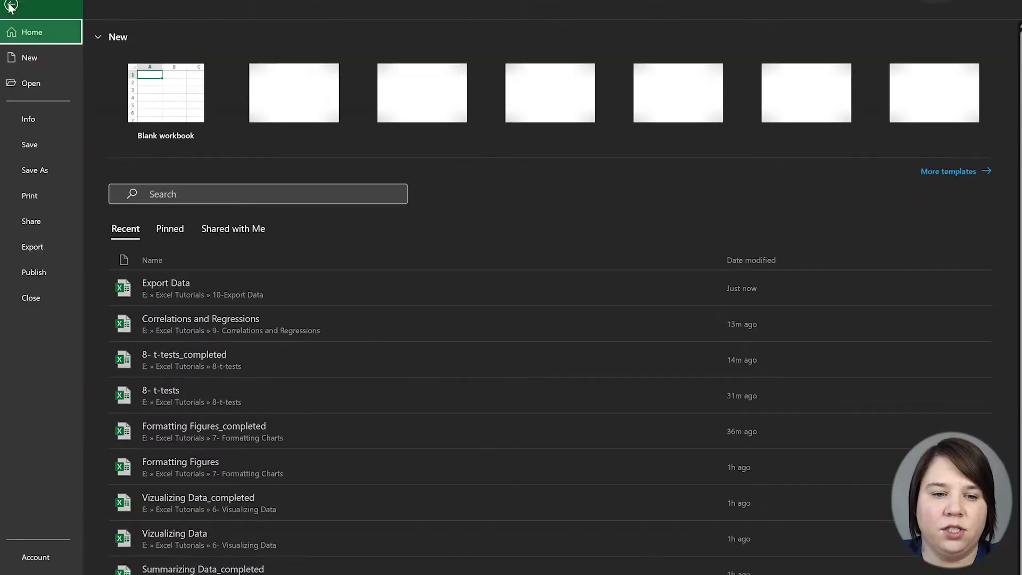
pyautogui.click(30, 31)
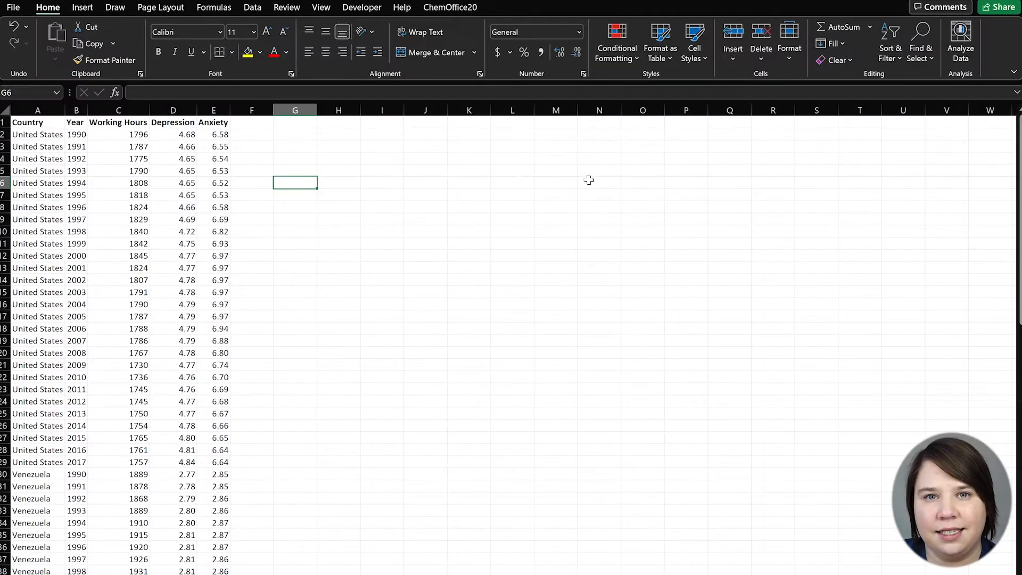
pyautogui.click(13, 8)
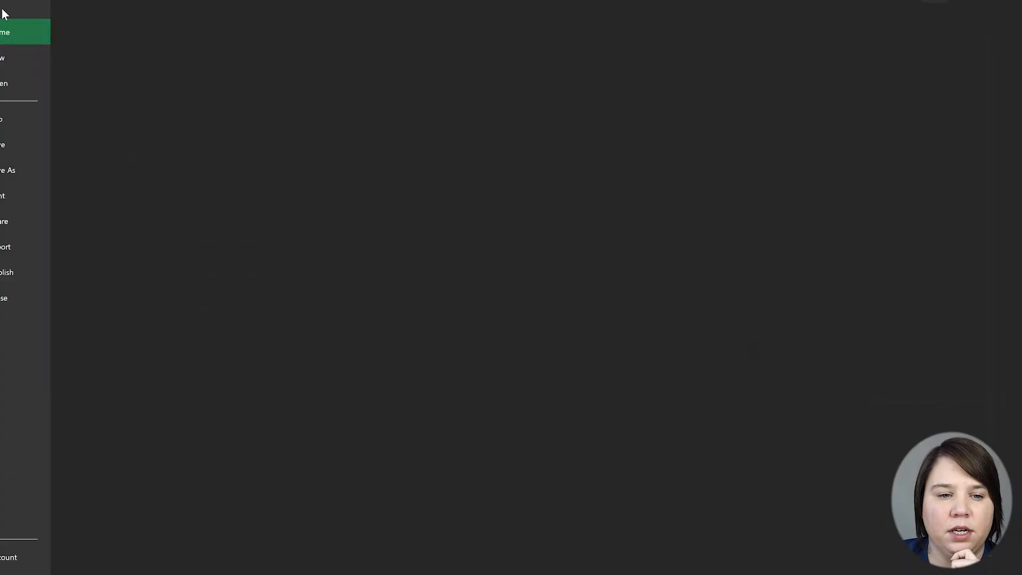
pyautogui.click(34, 169)
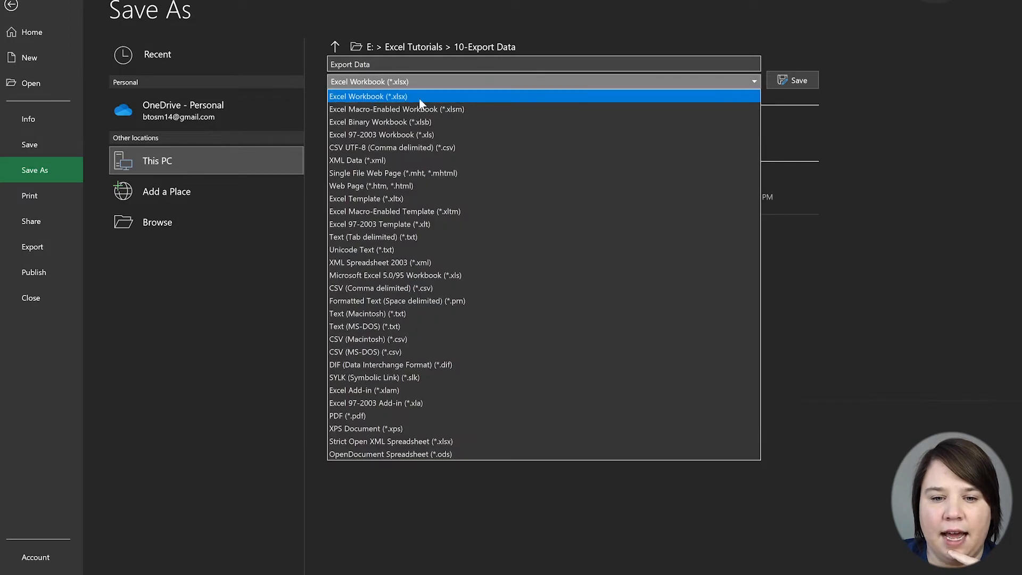
pyautogui.moveTo(396, 108)
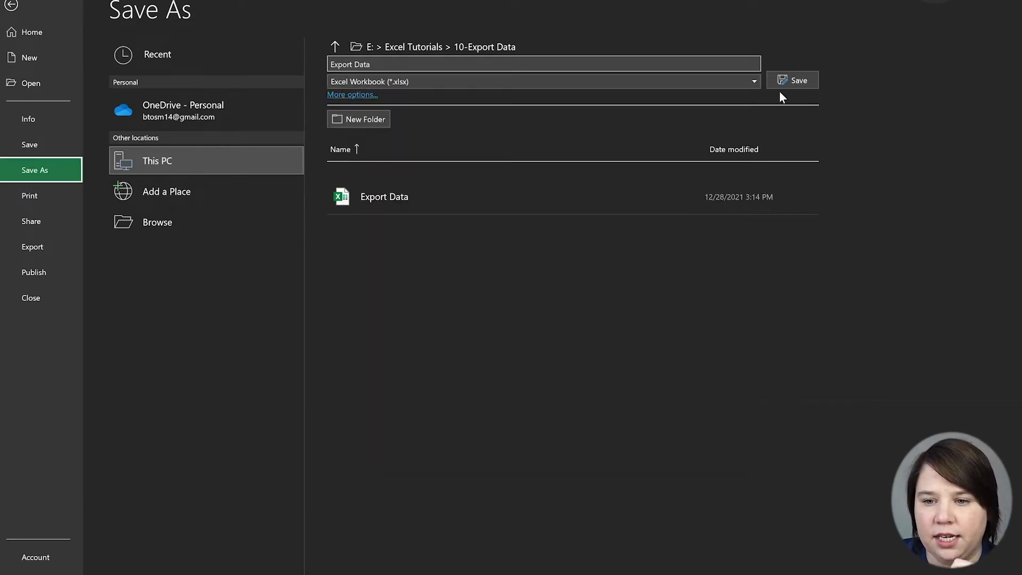
# Save as Excel Workbook Export Data, confirming replacement of the existing xlsx
pyautogui.click(798, 80)
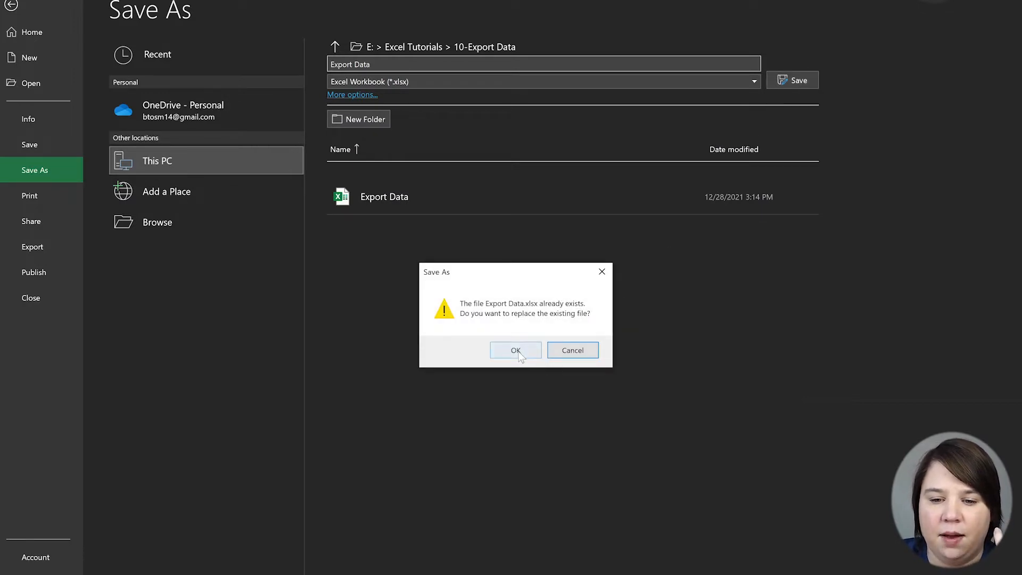
pyautogui.click(516, 350)
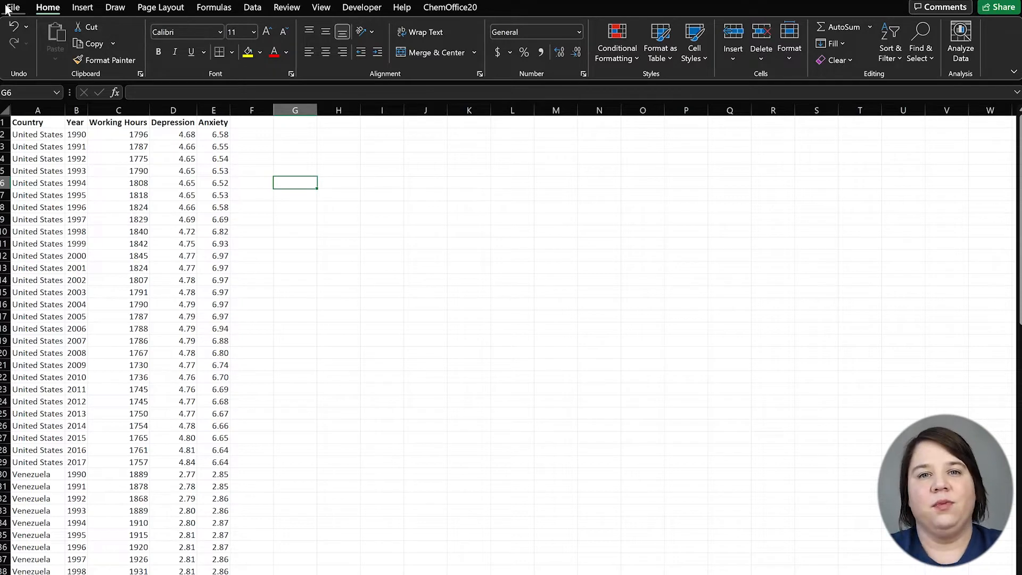
# Show the Backstage Home recent-files list with Export Data modified just now
pyautogui.click(12, 8)
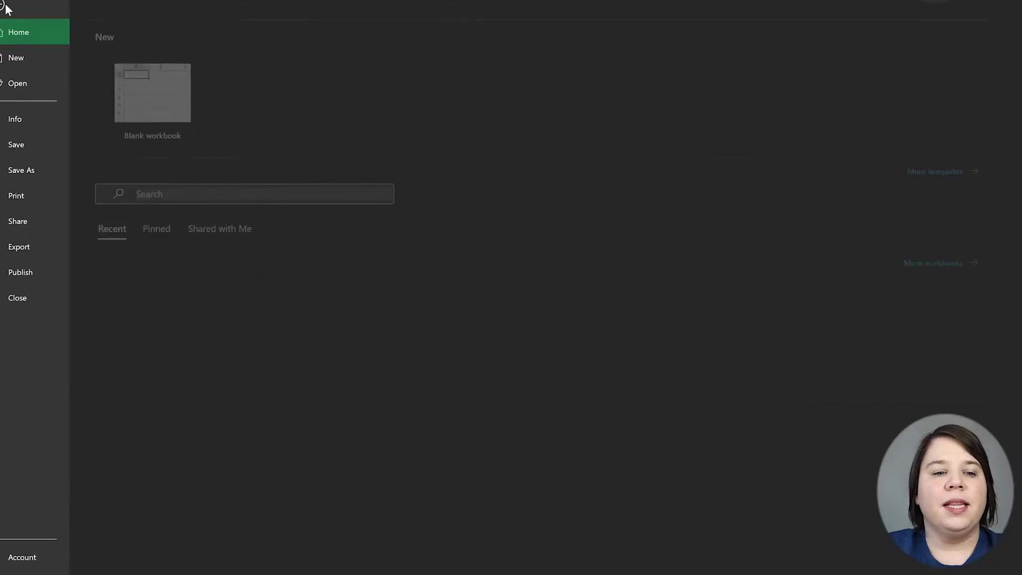
pyautogui.click(13, 9)
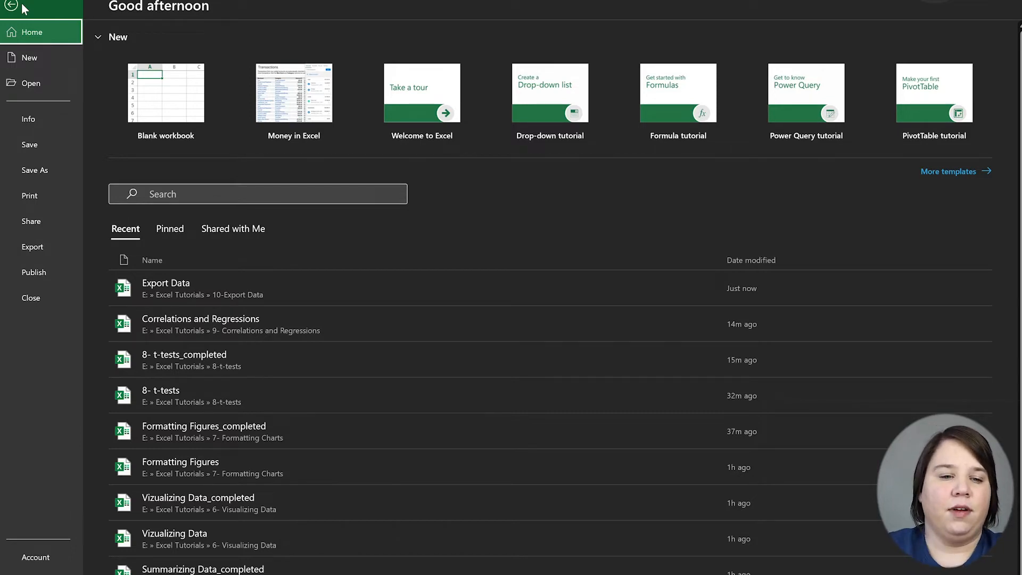
pyautogui.click(11, 8)
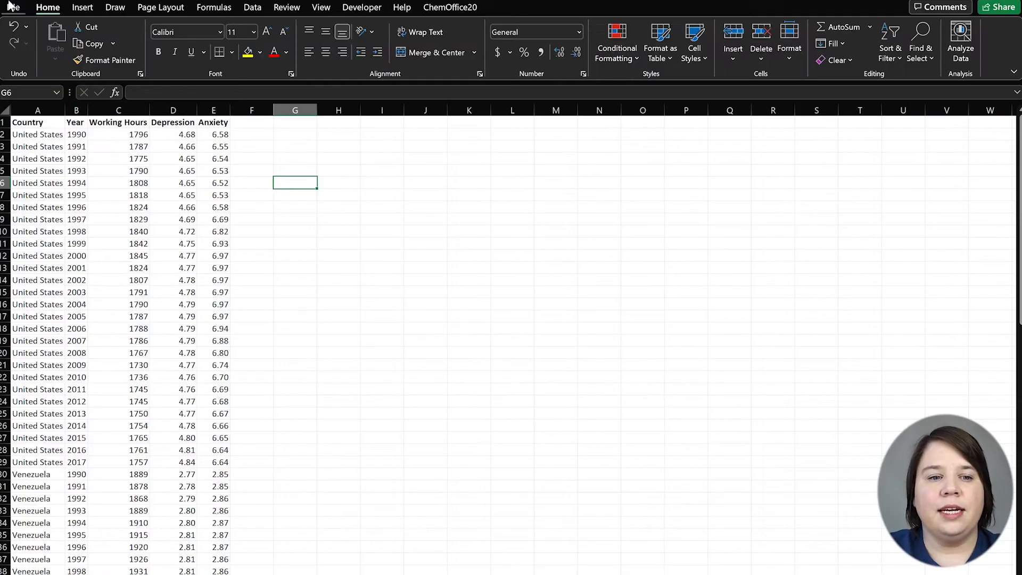
pyautogui.click(11, 7)
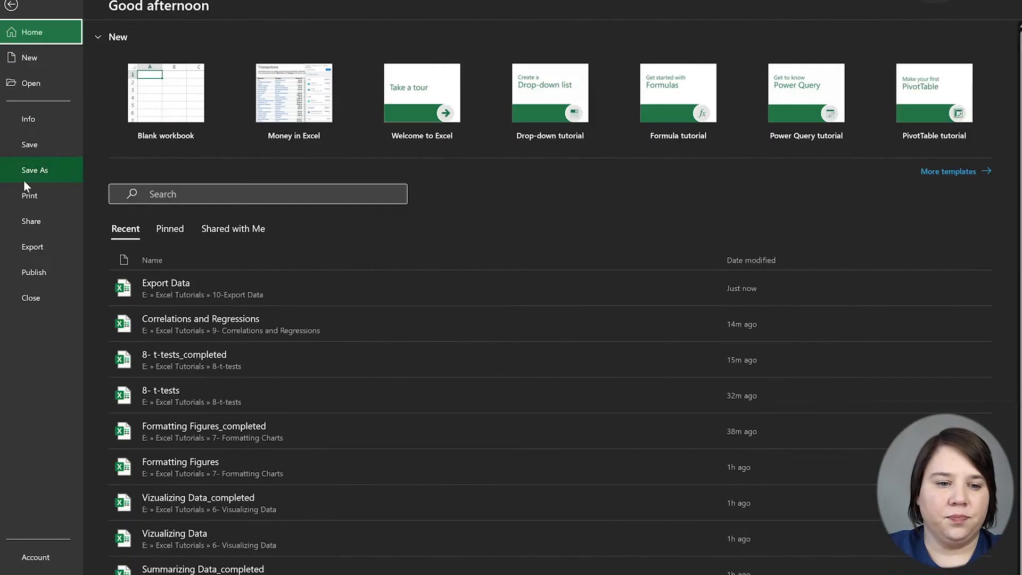
# Choose CSV (Comma delimited) (*.csv) as the Save As file type
pyautogui.click(34, 170)
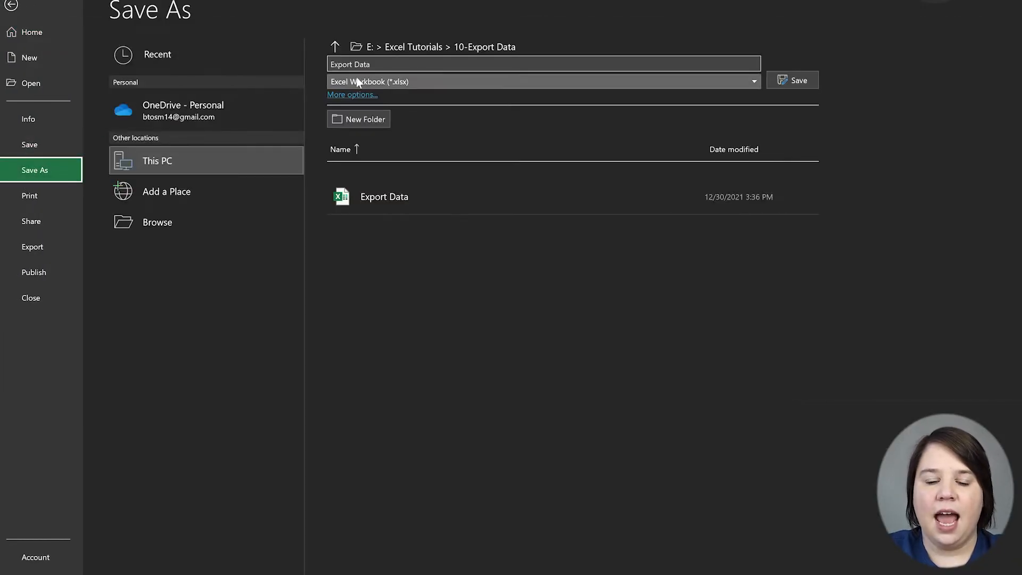
pyautogui.click(541, 81)
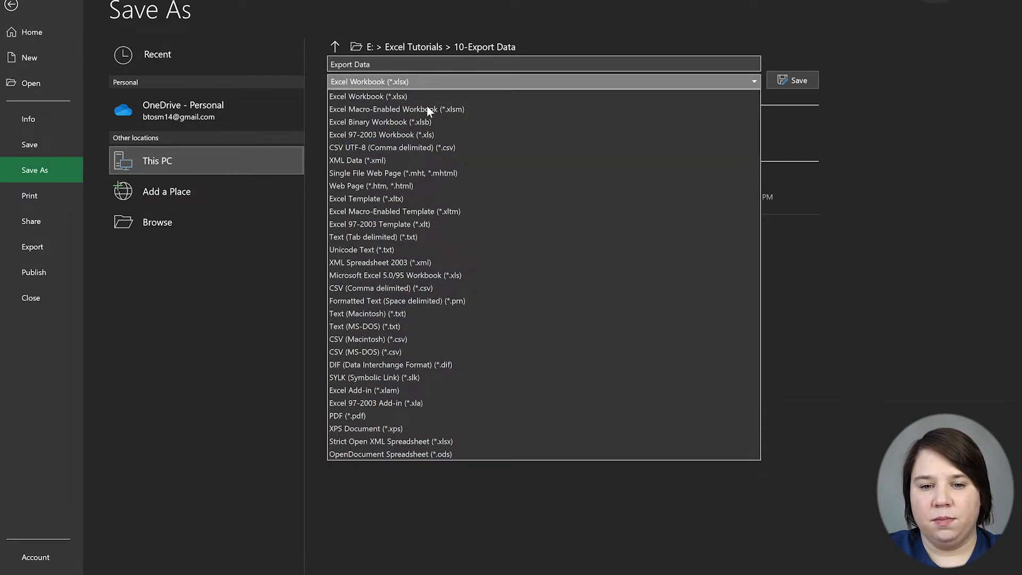
pyautogui.moveTo(393, 147)
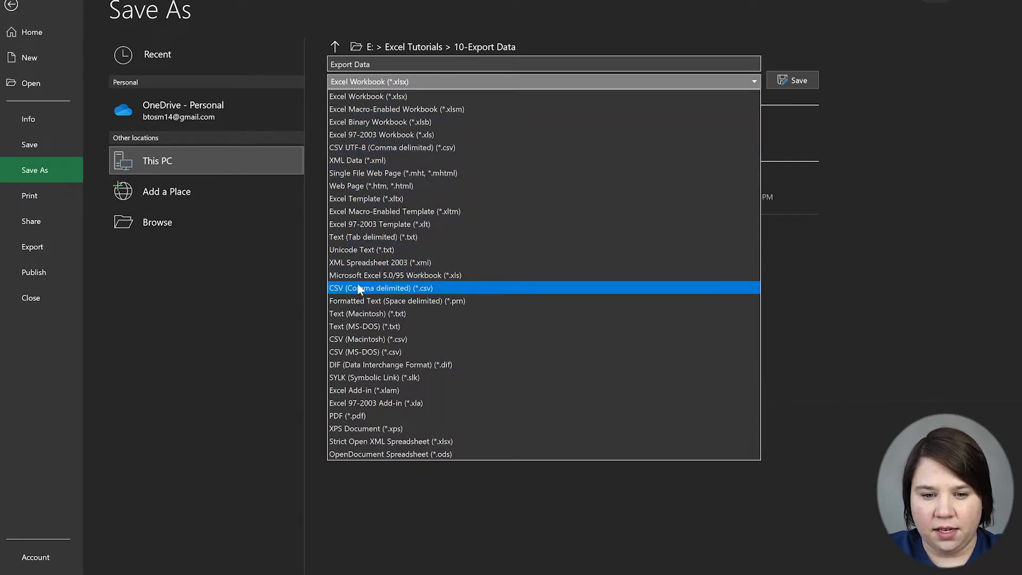
pyautogui.click(381, 287)
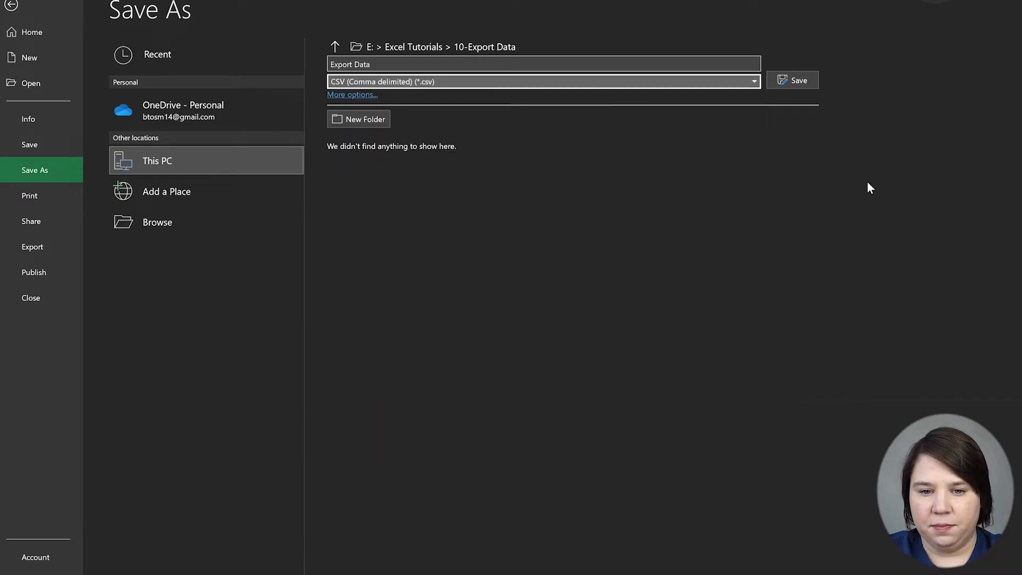
# Rename the file to ExportData in the 10-Export Data folder
pyautogui.click(382, 64)
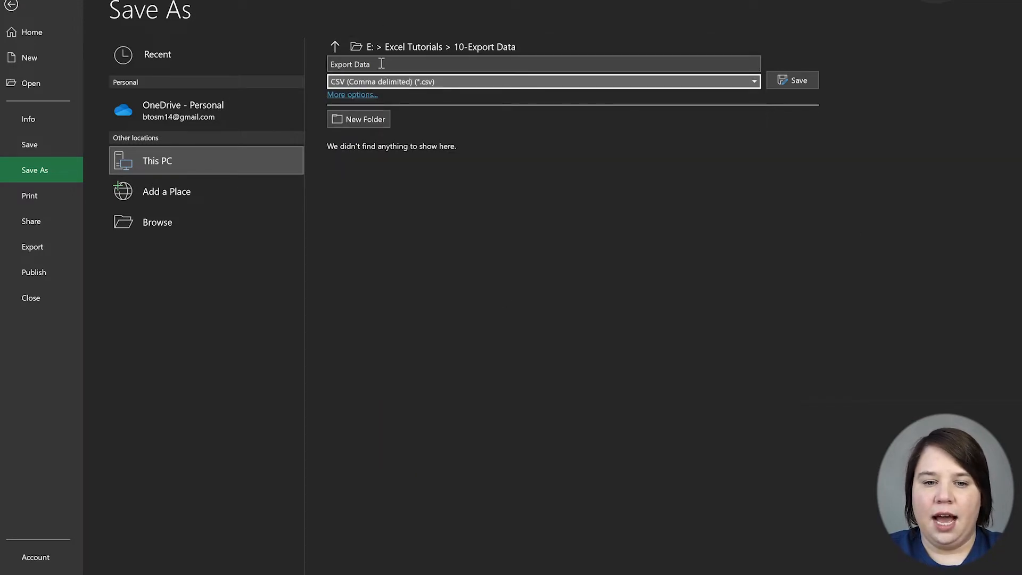
pyautogui.click(350, 64)
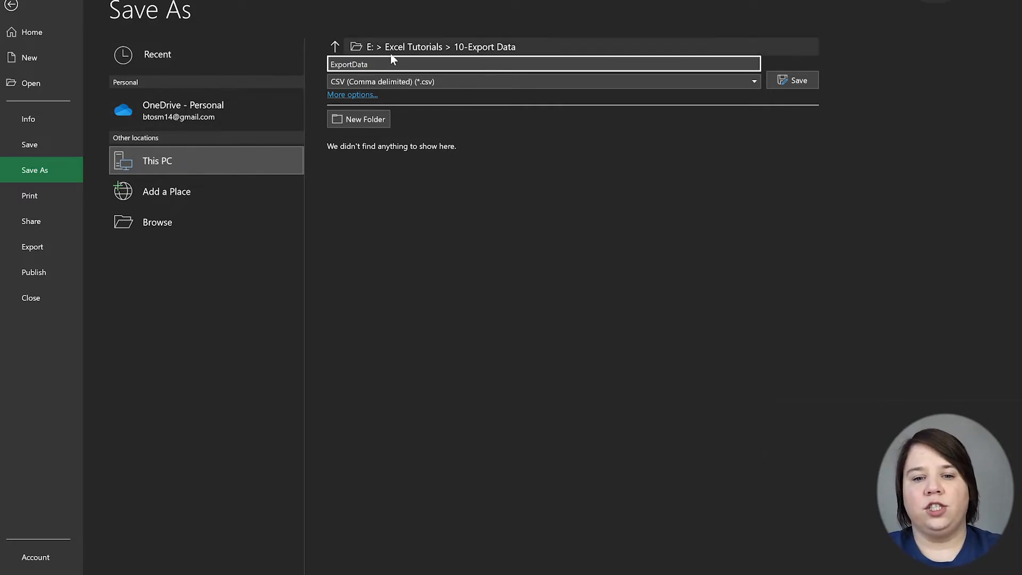
pyautogui.doubleClick(358, 64)
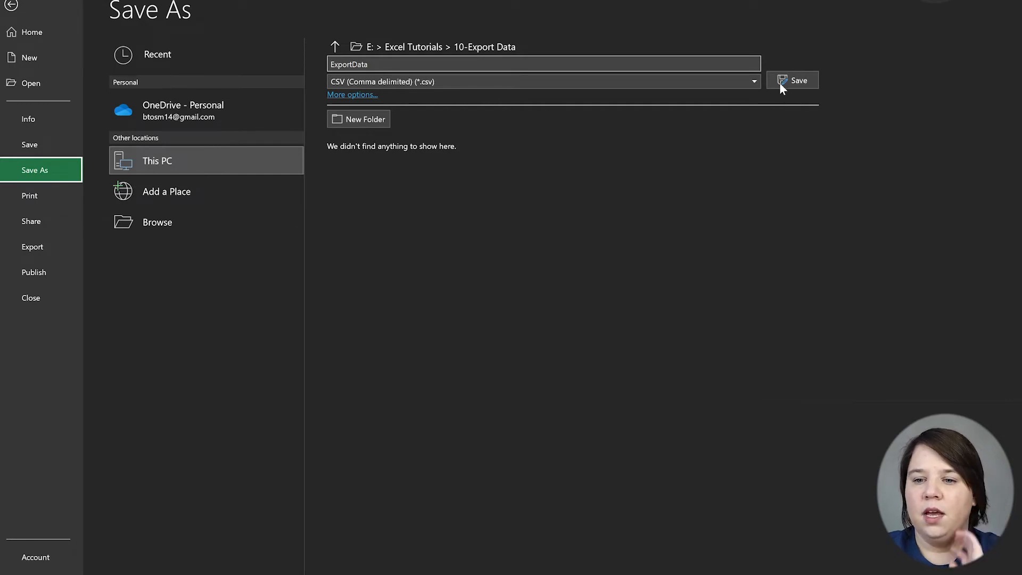
pyautogui.moveTo(420, 95)
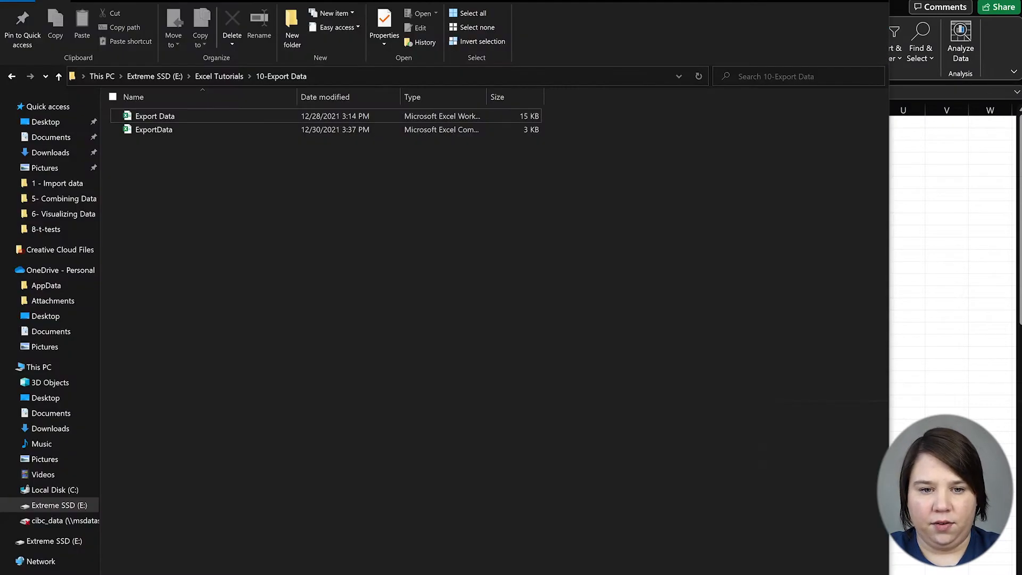
# Refresh the 10-Export Data folder and open the ExportData CSV with Notepad
pyautogui.click(699, 76)
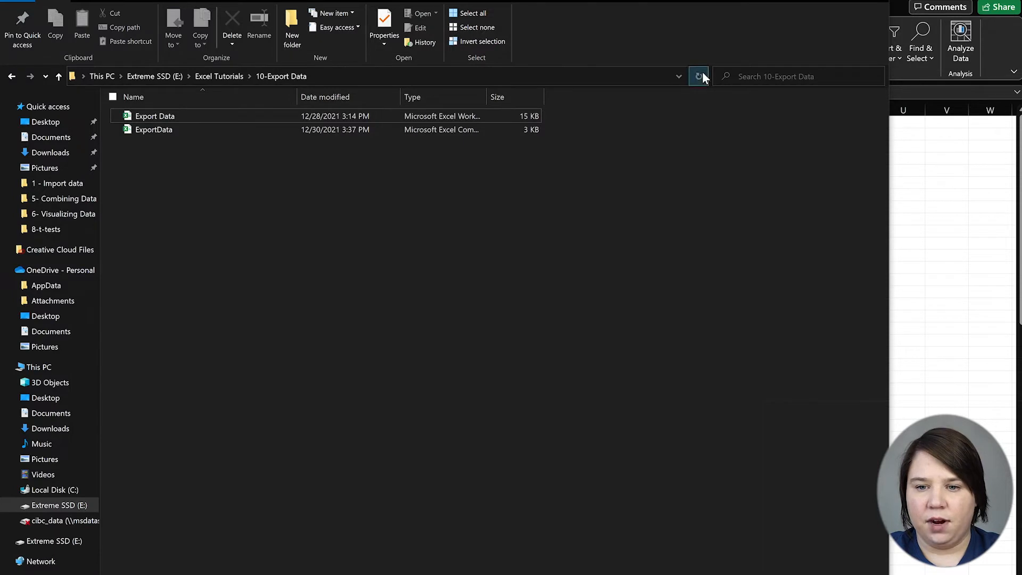
pyautogui.click(698, 76)
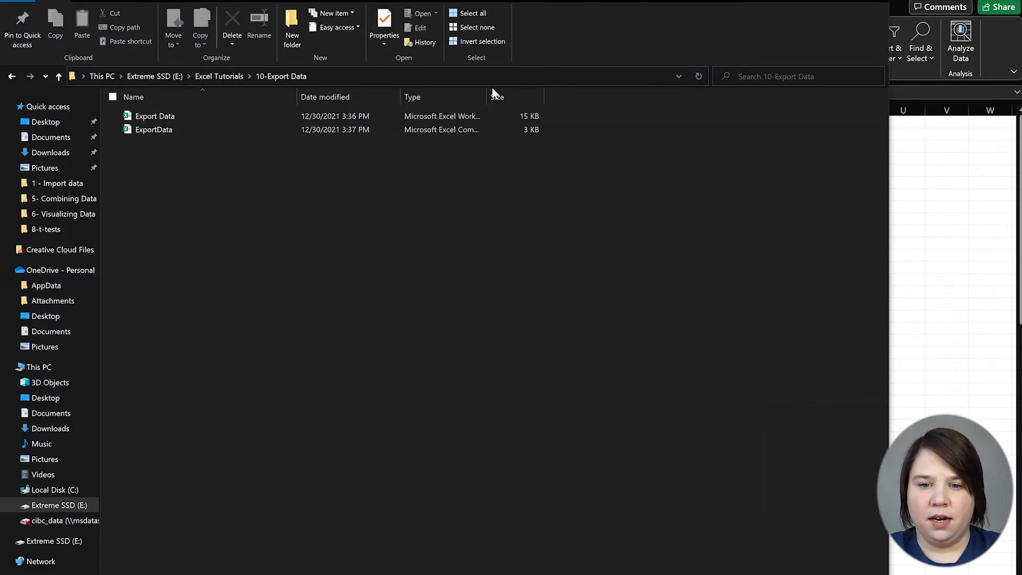
pyautogui.click(153, 129)
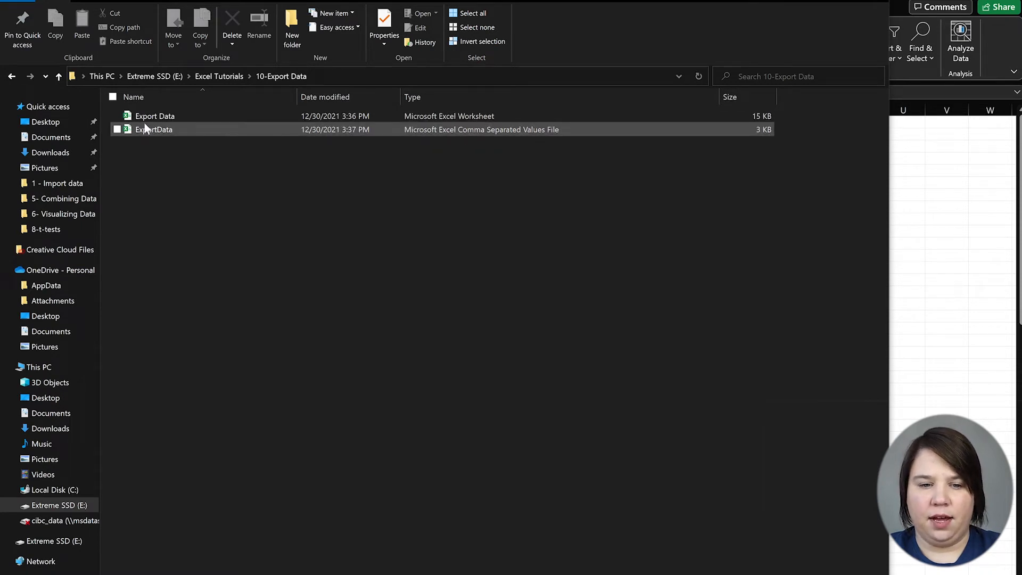
pyautogui.rightClick(154, 129)
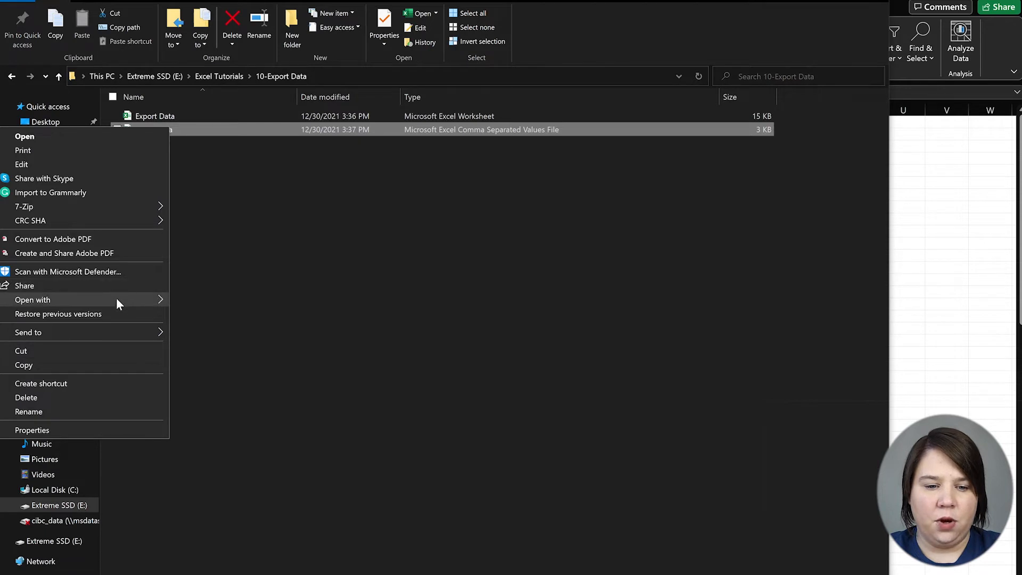
pyautogui.click(24, 136)
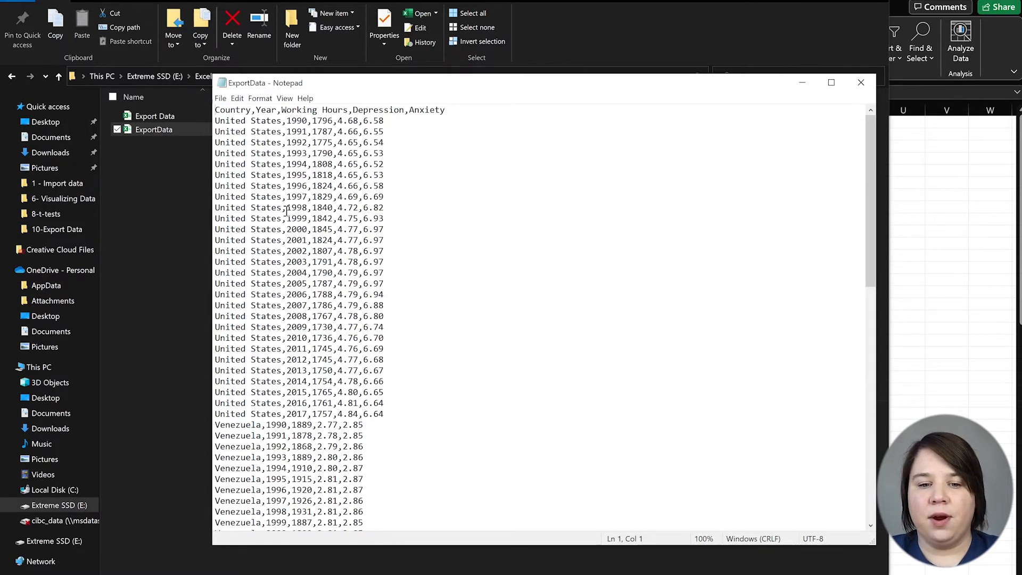
# Review the comma-separated rows in Notepad and close the file
pyautogui.click(557, 298)
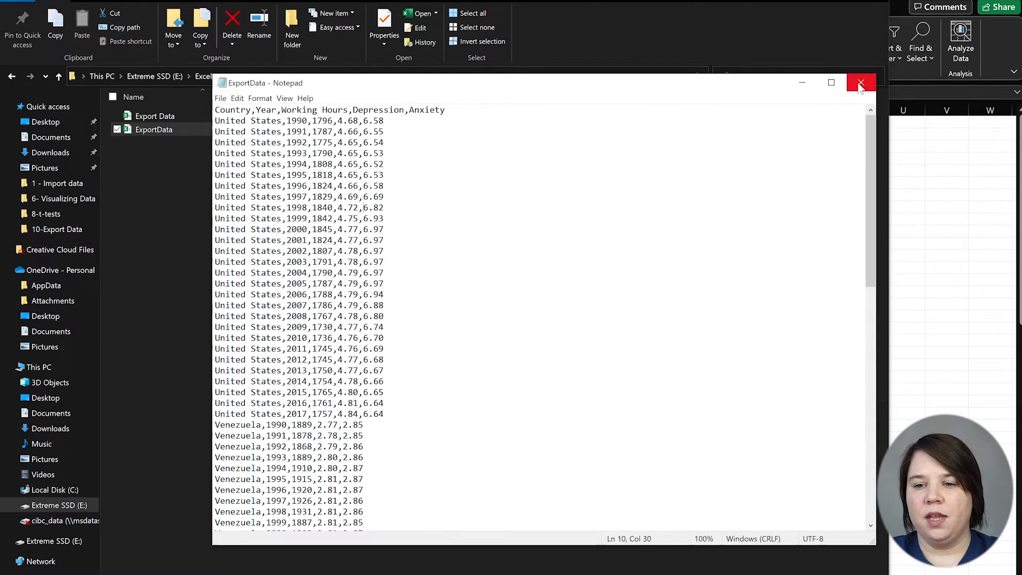
pyautogui.click(862, 83)
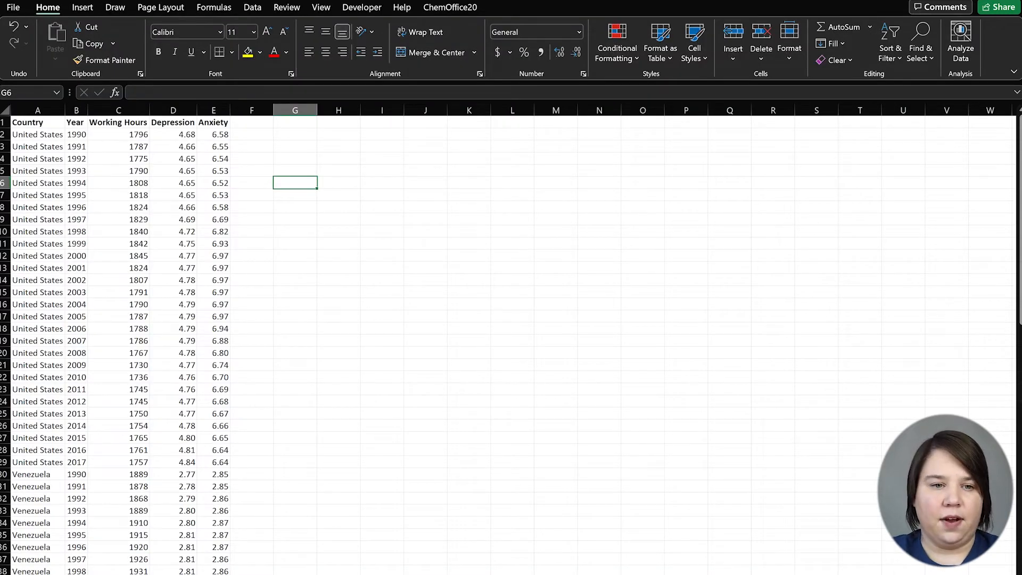
# Save the worksheet as Text (Tab delimited) ExportData.txt in 10-Export Data
pyautogui.click(13, 7)
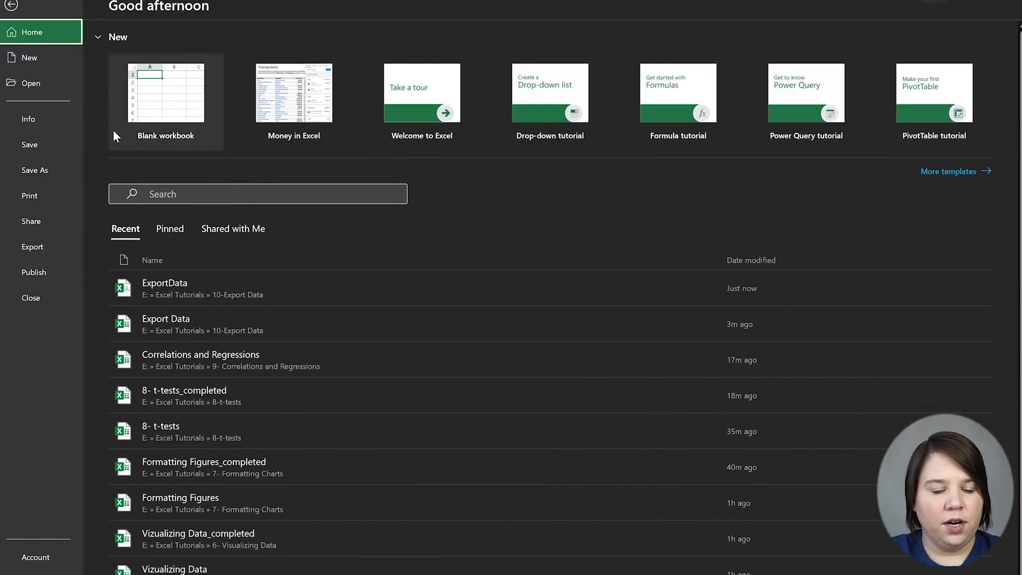
pyautogui.click(34, 171)
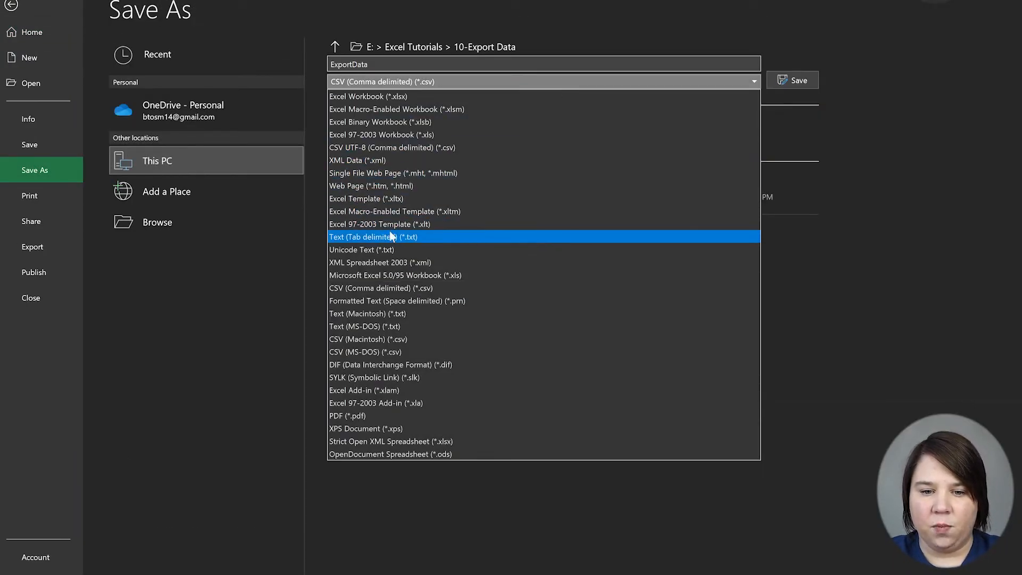
pyautogui.click(374, 237)
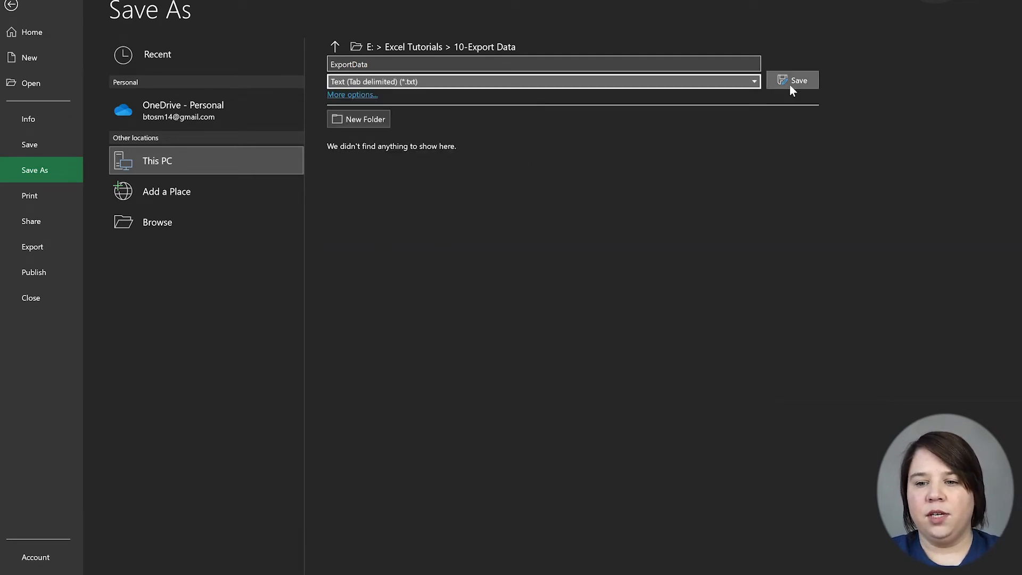
pyautogui.click(793, 80)
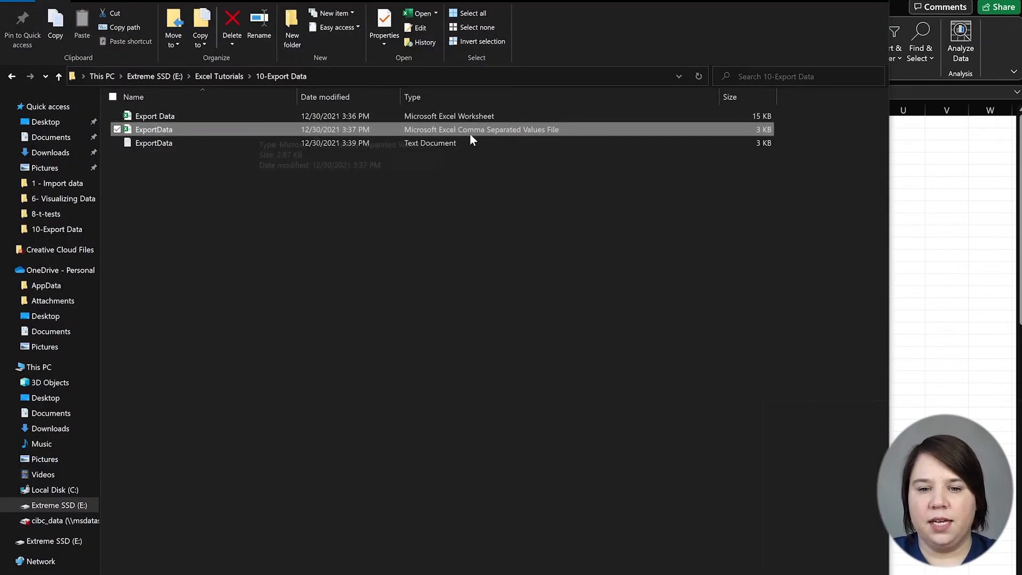
# Open the ExportData text document with Notepad from the folder
pyautogui.click(153, 143)
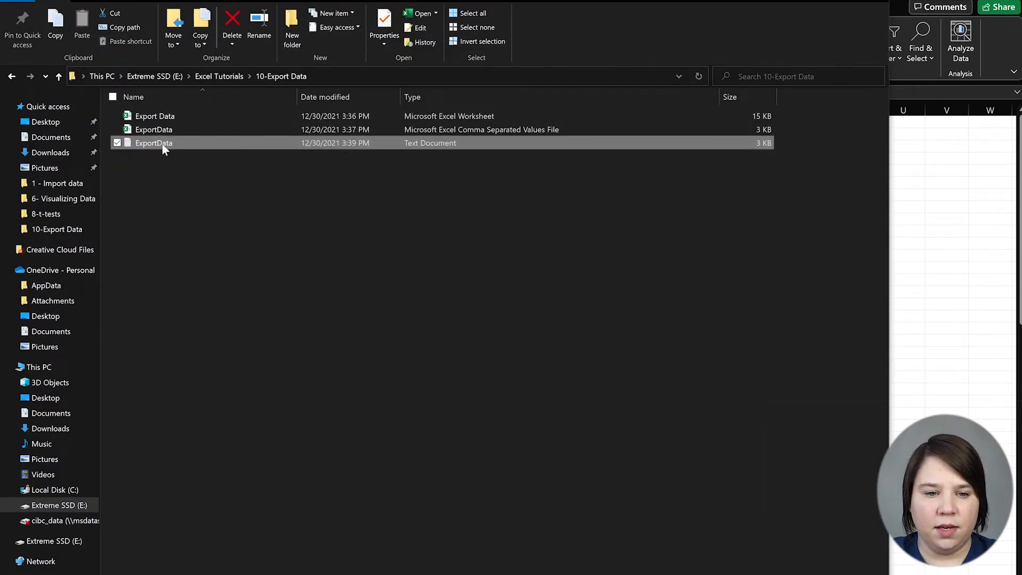
pyautogui.rightClick(153, 143)
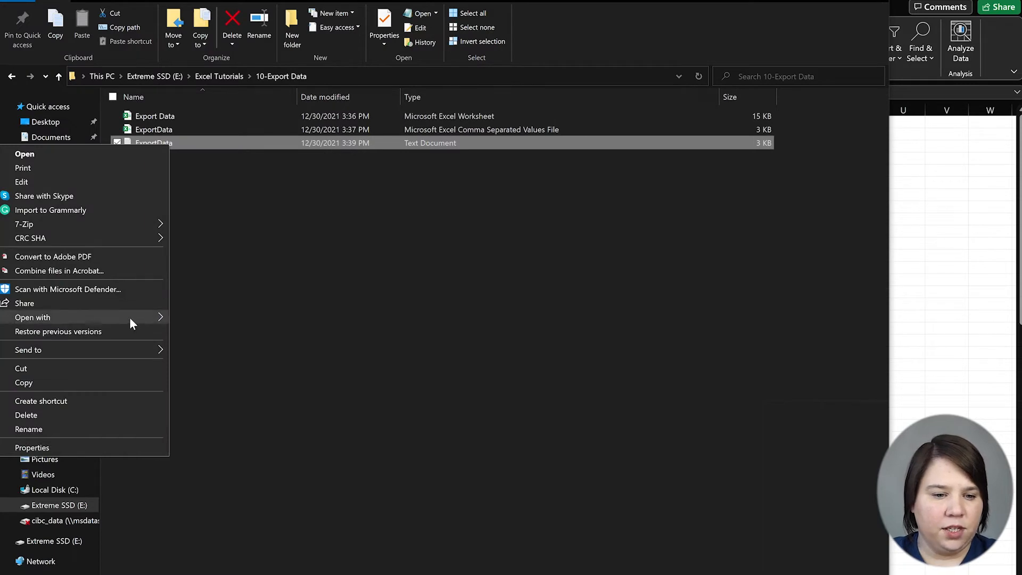
pyautogui.click(24, 153)
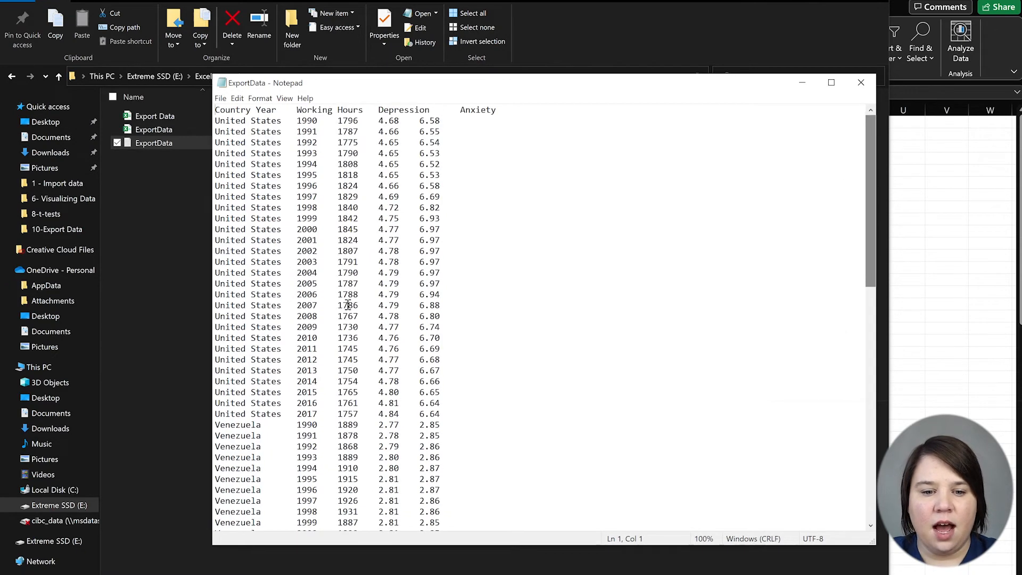
# Highlight tab separators such as United States–2009 and Country–Year, then close Notepad
pyautogui.doubleClick(287, 327)
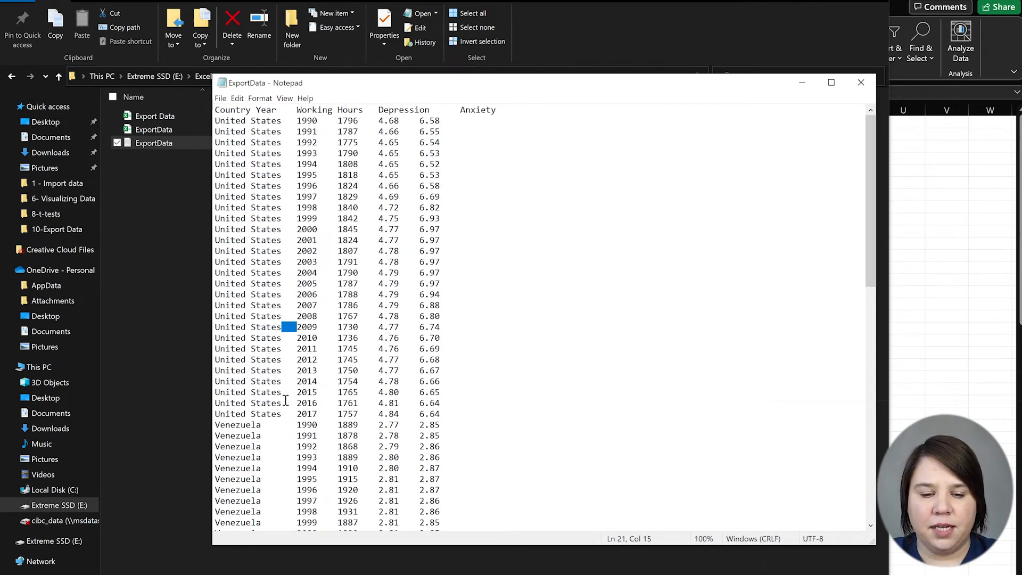
pyautogui.click(277, 425)
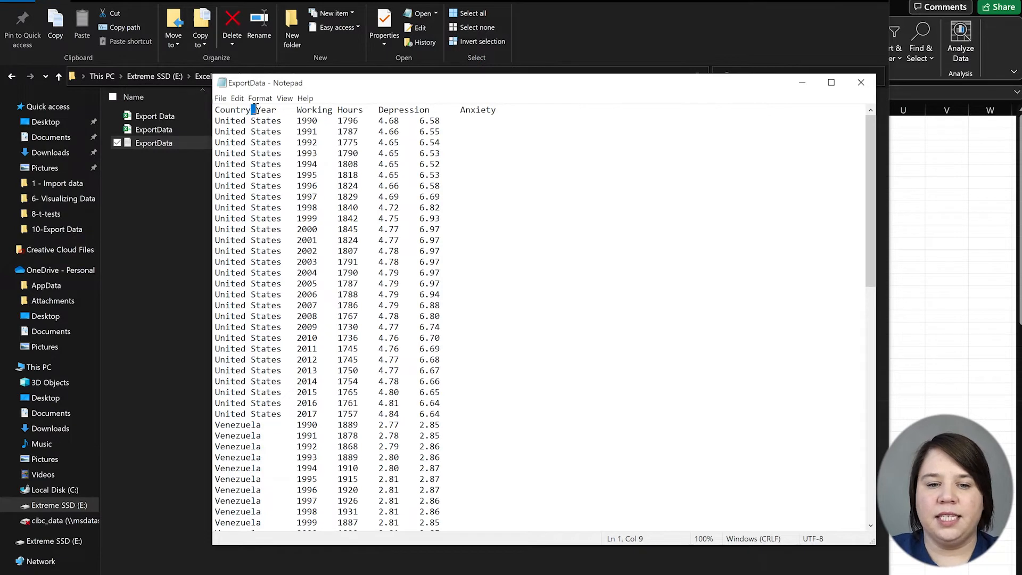
pyautogui.doubleClick(307, 142)
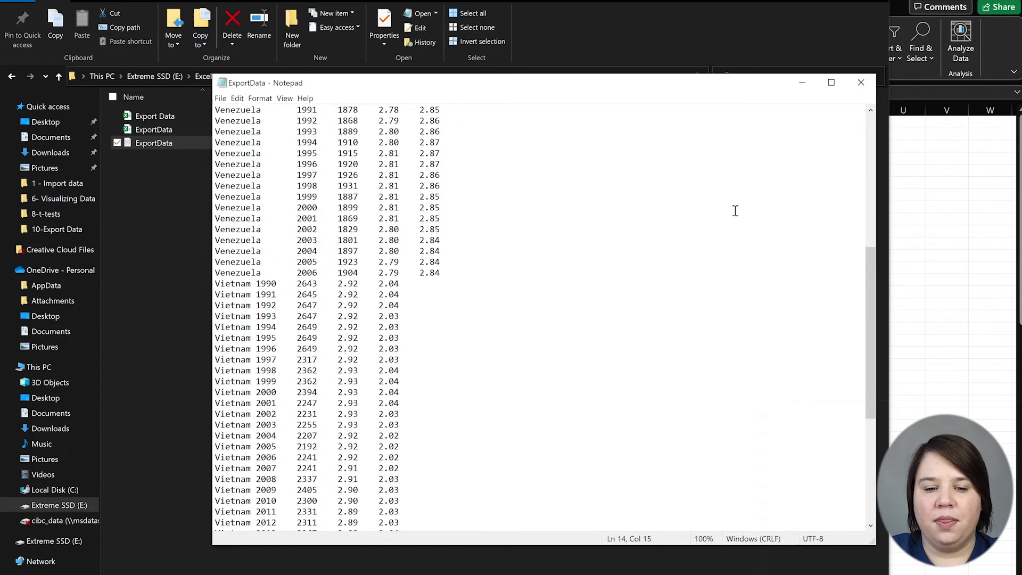
pyautogui.moveTo(550, 166)
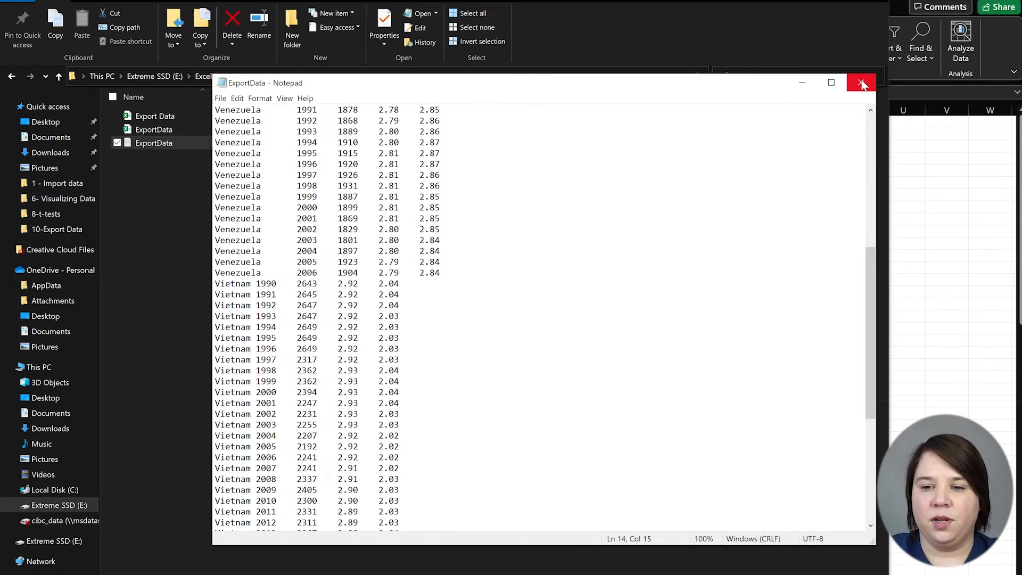
pyautogui.click(862, 83)
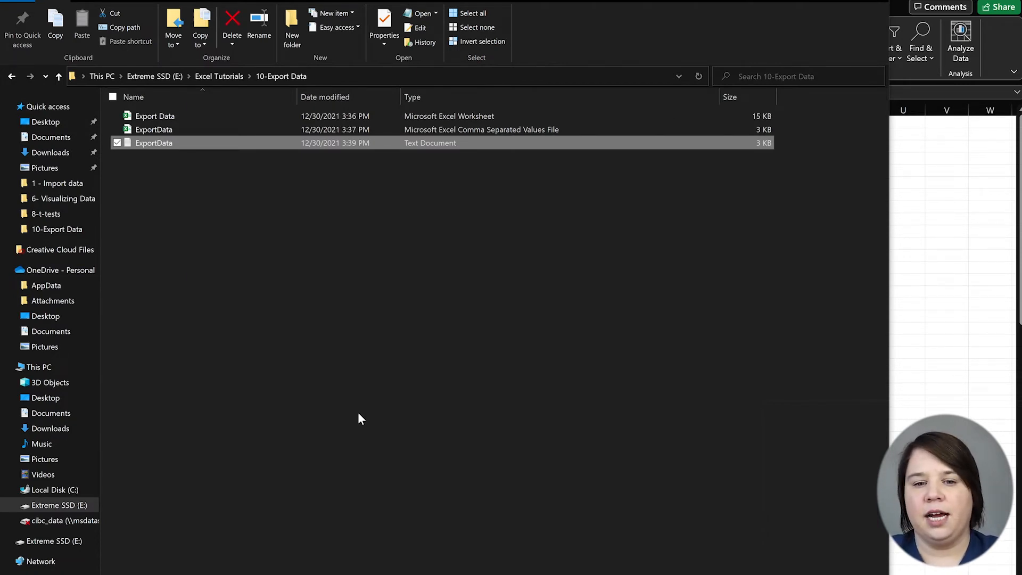
# Reopen the Export Data Excel worksheet from the folder listing
pyautogui.click(154, 117)
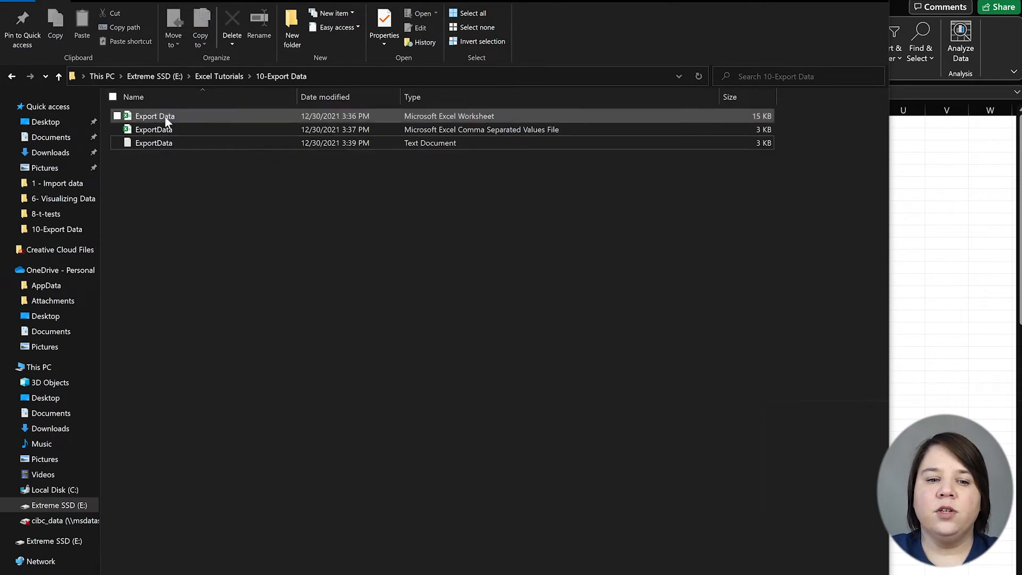
pyautogui.moveTo(166, 123)
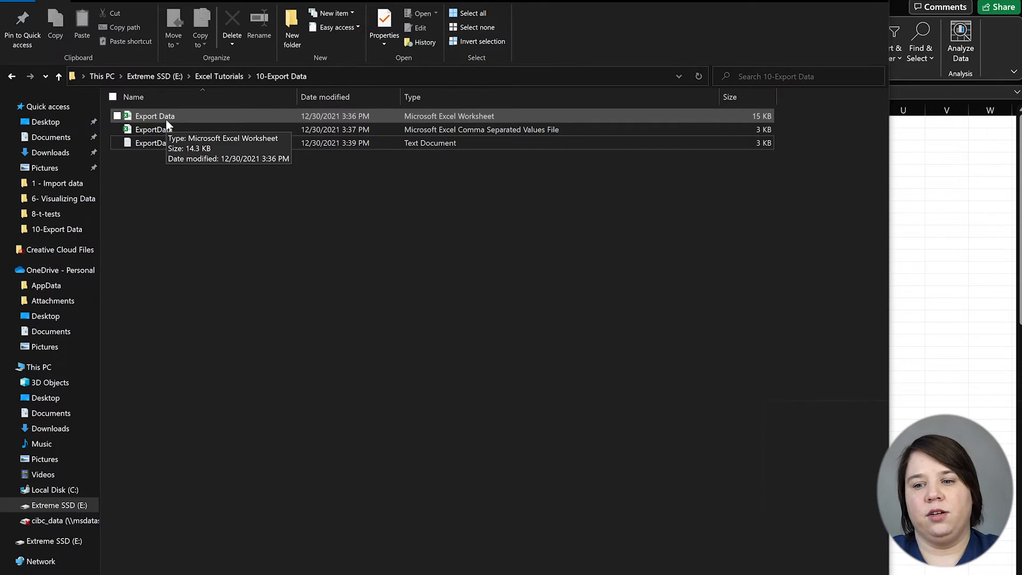
pyautogui.doubleClick(154, 116)
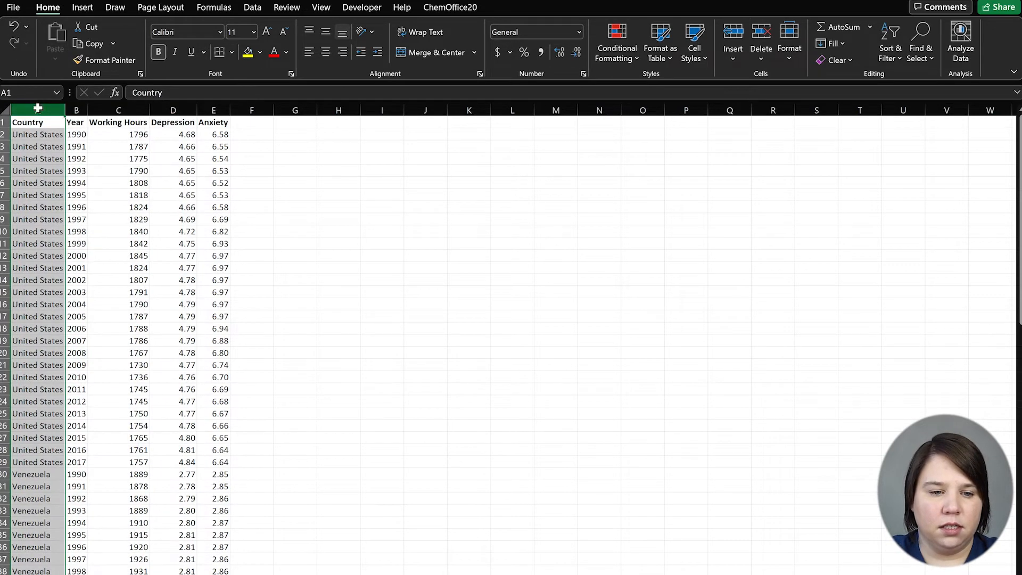
# Export the whole sheet via Create PDF/XPS and publish it as ExportData.pdf
pyautogui.click(13, 8)
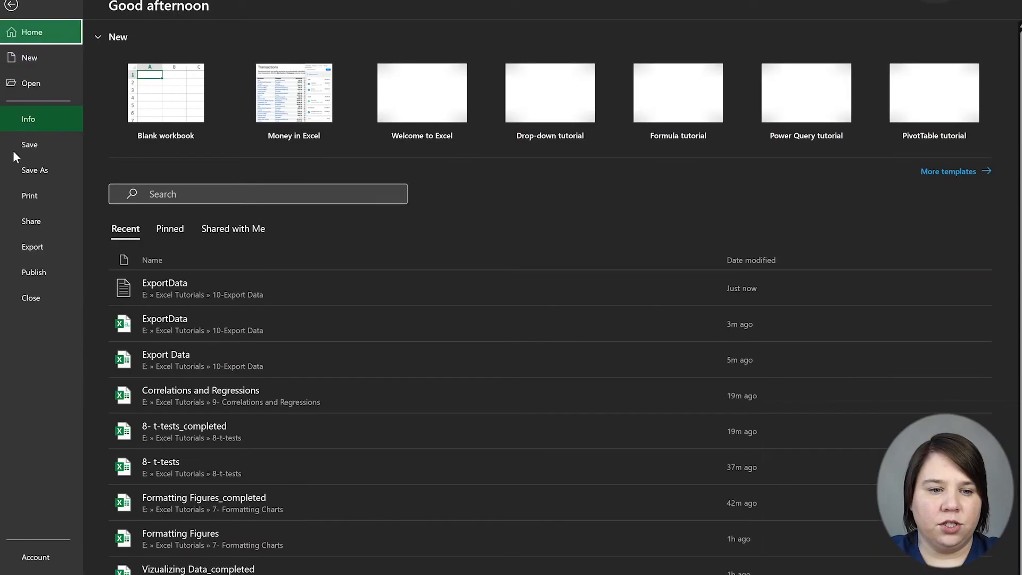
pyautogui.click(33, 246)
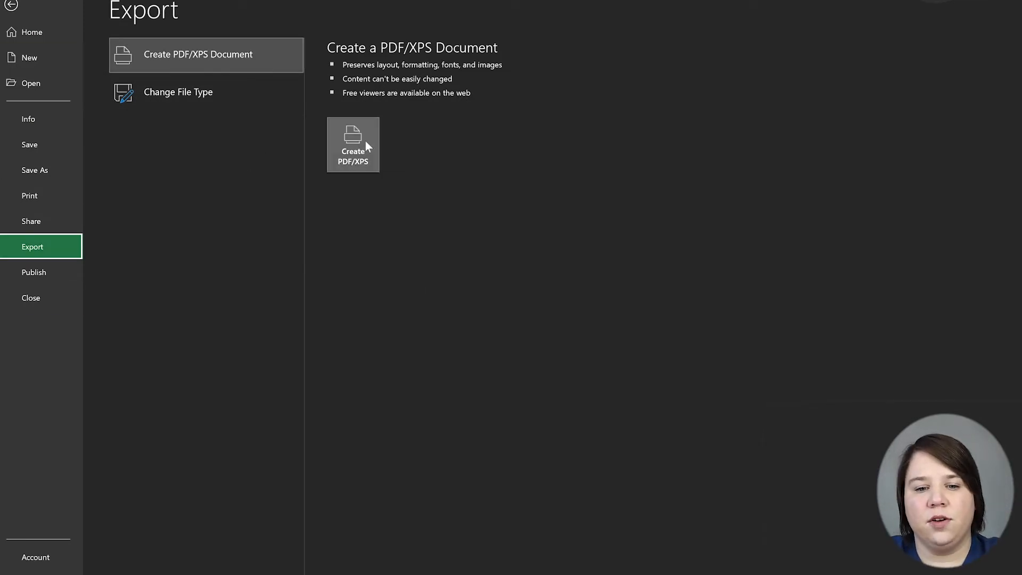
pyautogui.click(353, 144)
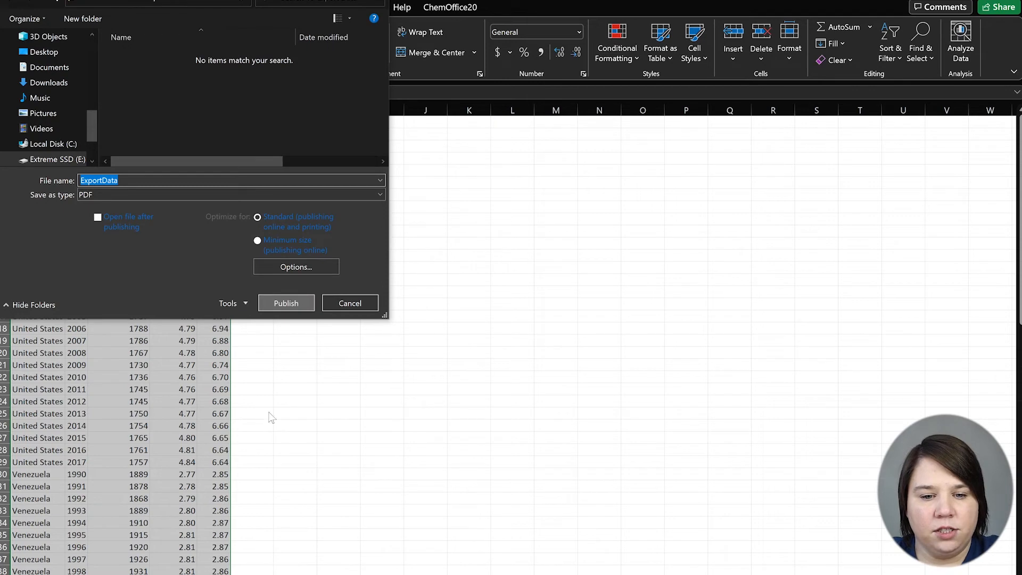
pyautogui.click(285, 303)
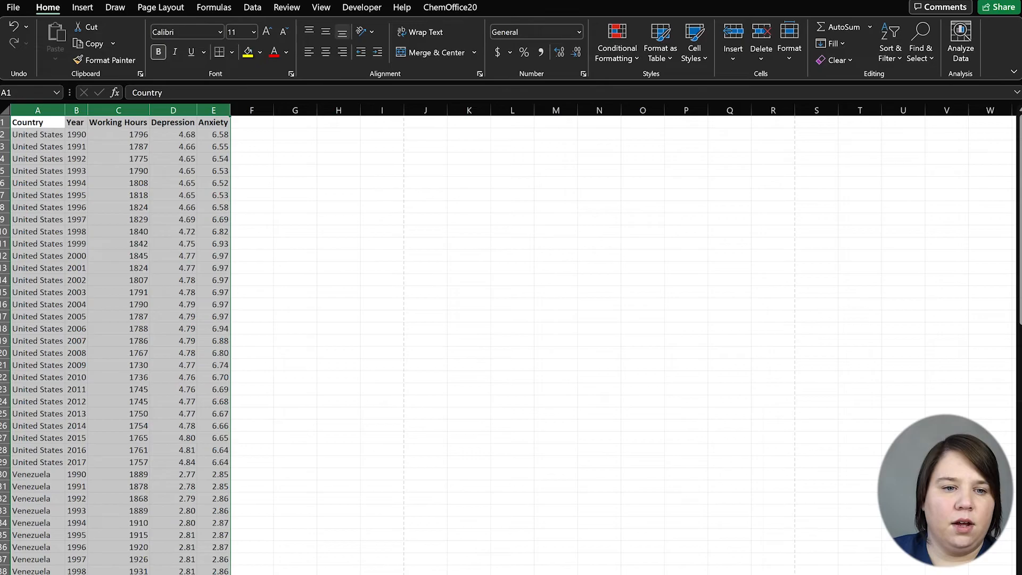
# Start a PDF Save As, inspect the publishing Options, then cancel the save
pyautogui.click(12, 7)
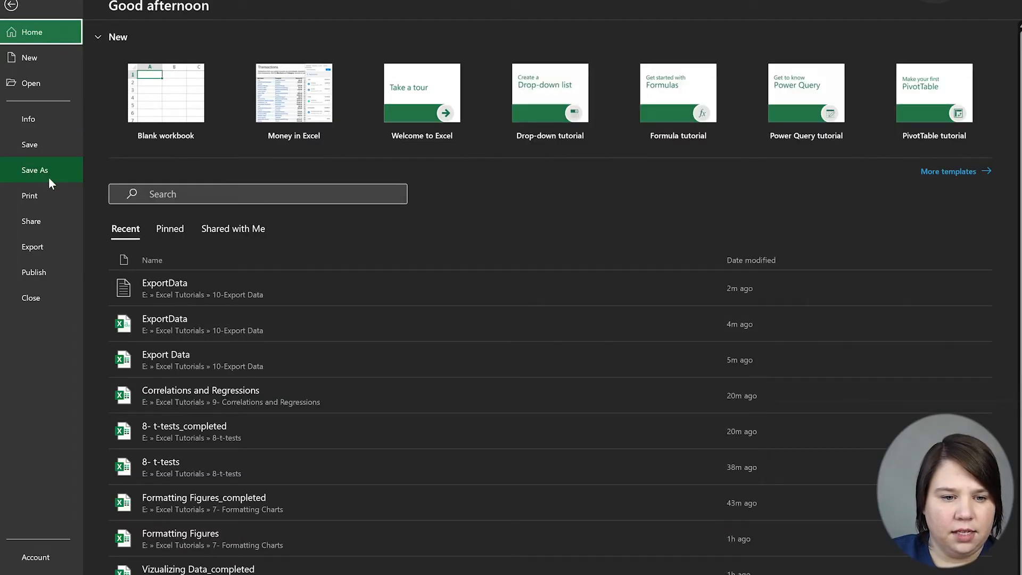
pyautogui.click(34, 170)
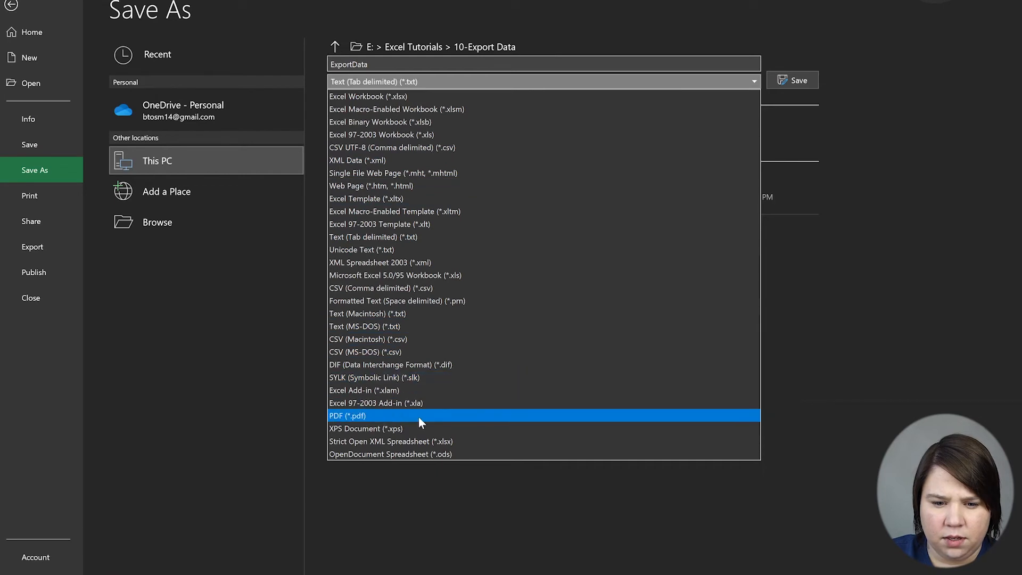
pyautogui.click(347, 415)
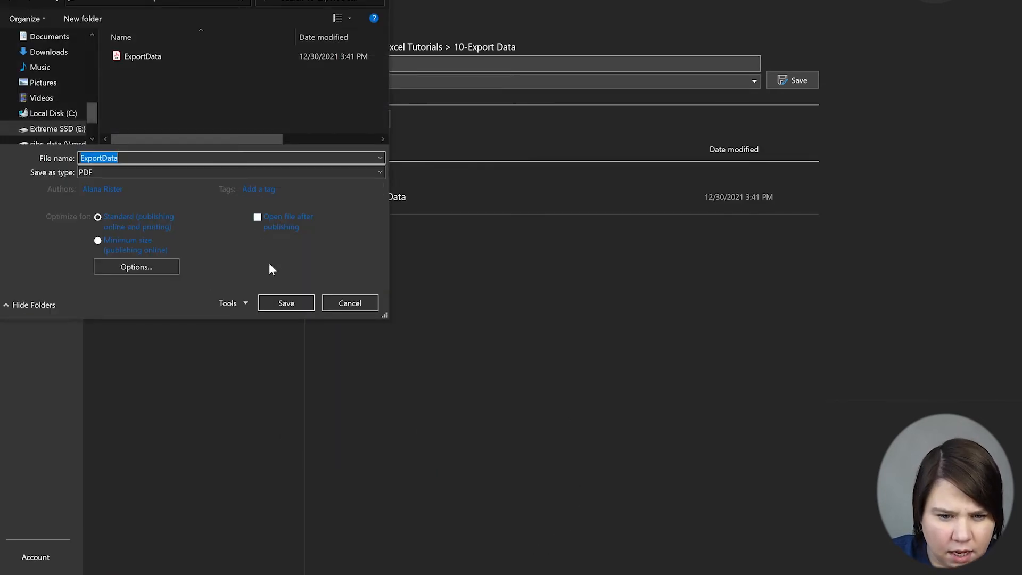
pyautogui.click(135, 266)
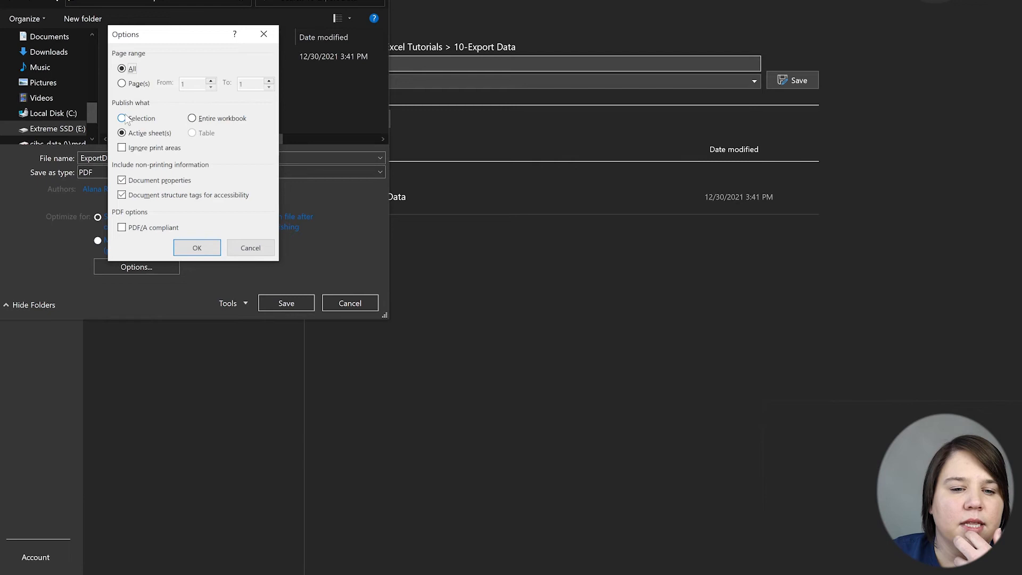
pyautogui.click(121, 119)
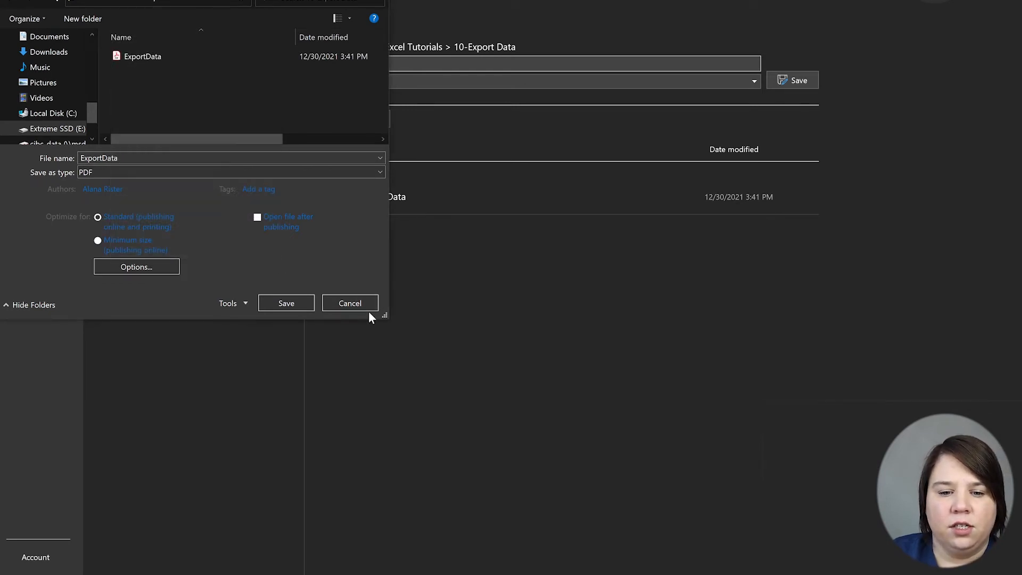
pyautogui.click(285, 302)
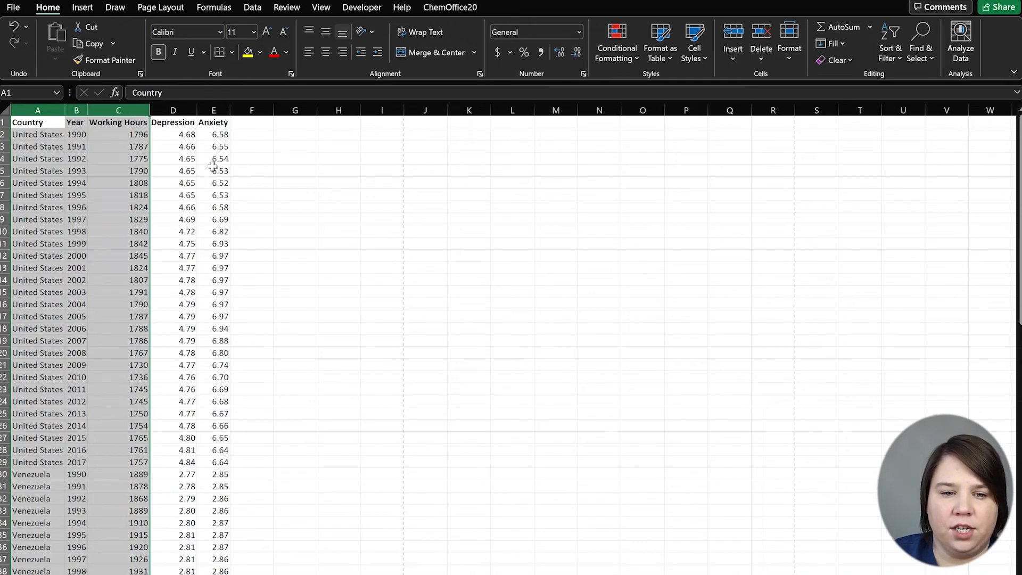
# Begin a PDF Save As with publishing set to Selection only (columns A:C)
pyautogui.click(13, 8)
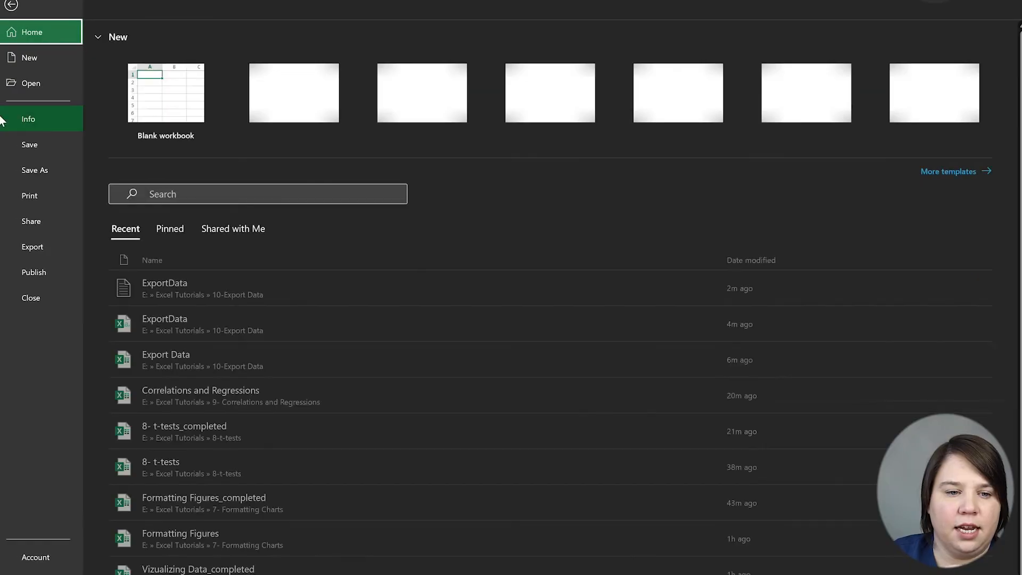
pyautogui.click(34, 170)
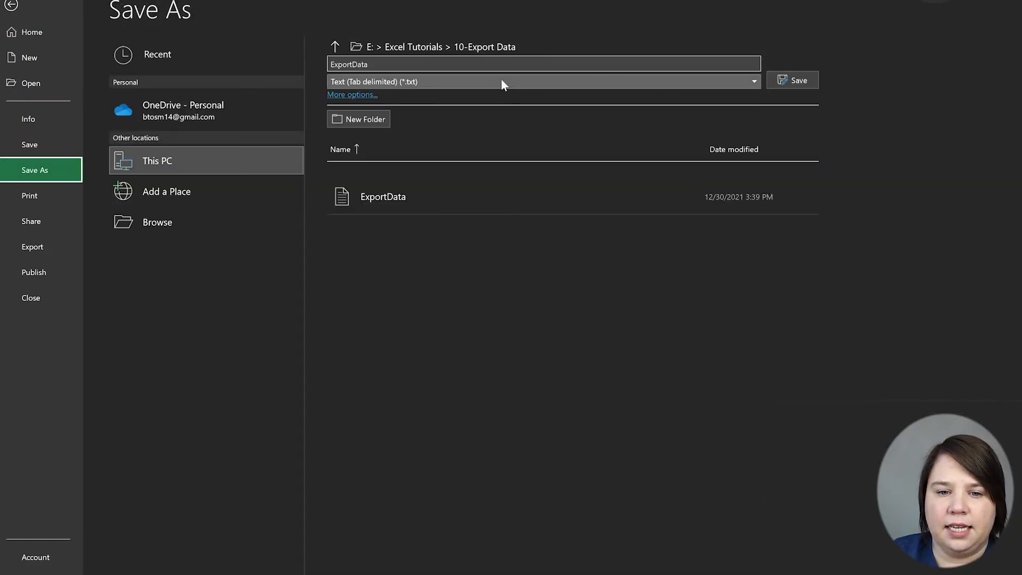
pyautogui.click(544, 81)
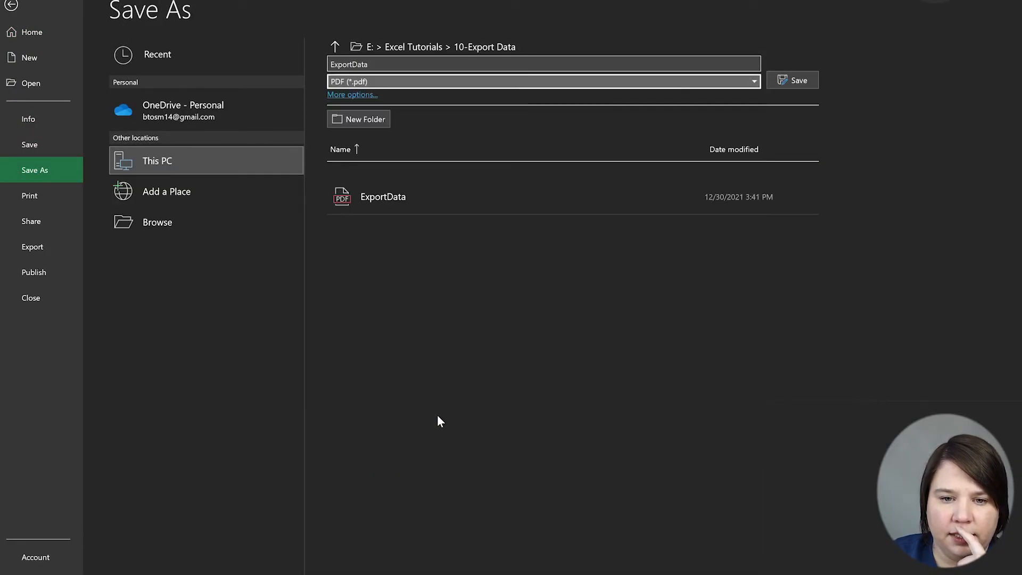
pyautogui.moveTo(126, 516)
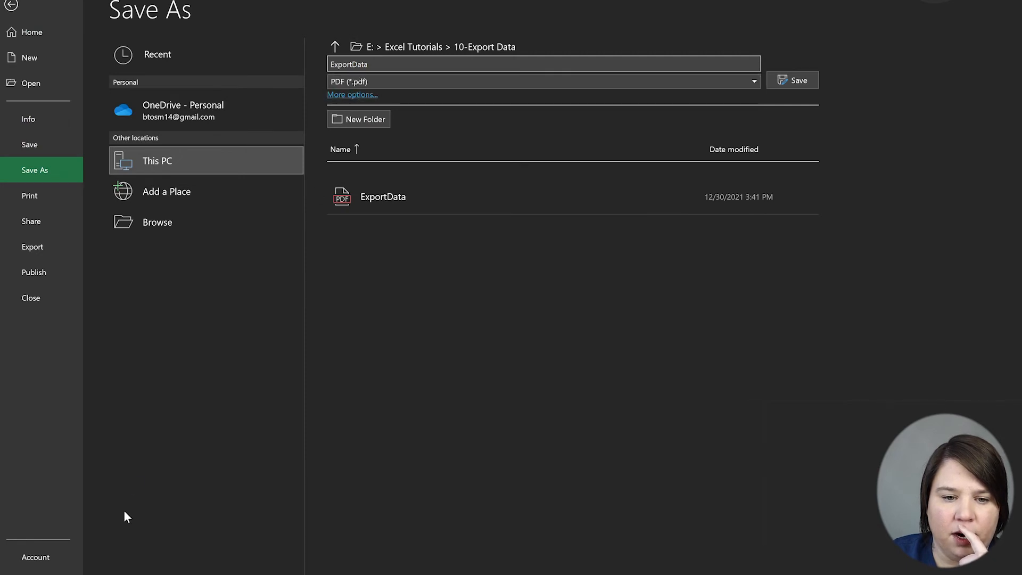
pyautogui.click(353, 95)
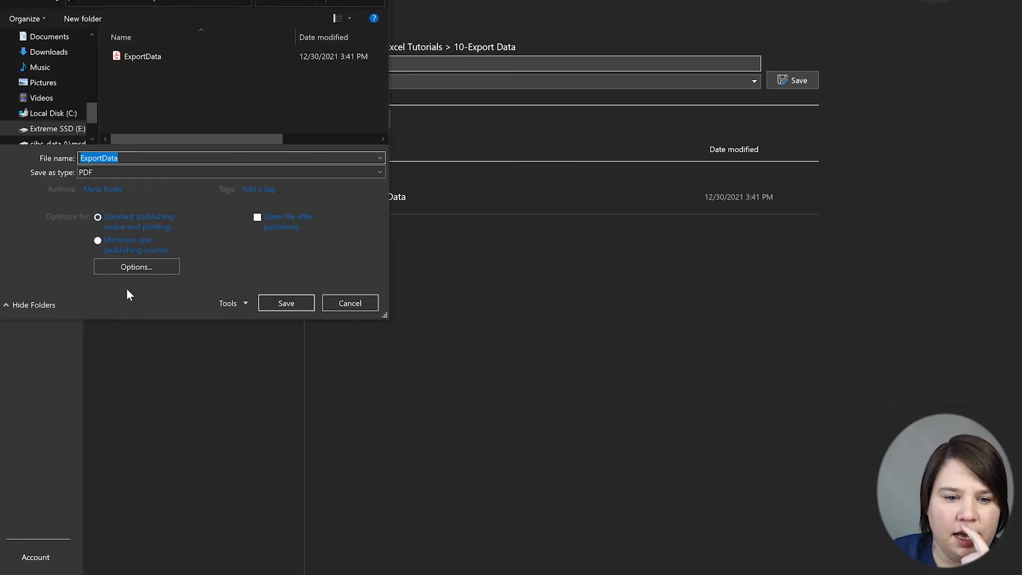
pyautogui.click(135, 266)
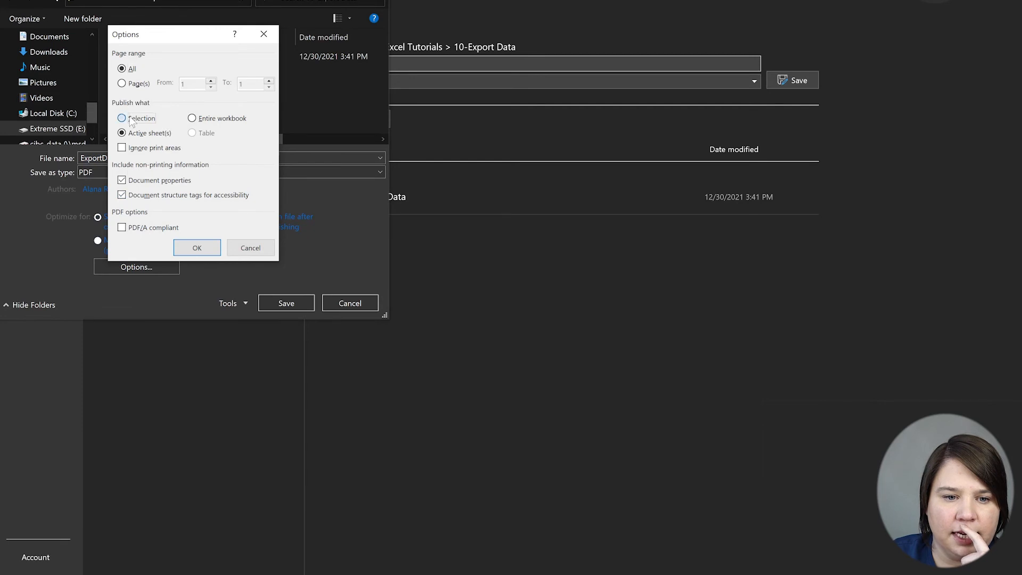
pyautogui.click(196, 248)
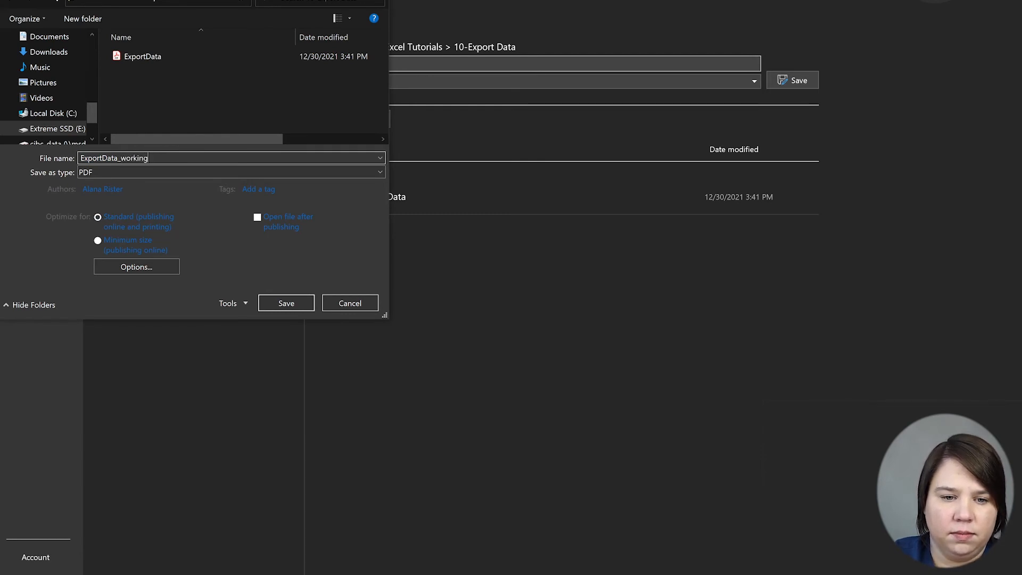
# Name the file ExportData_workinghours and save the selected columns as PDF
pyautogui.write('hours')
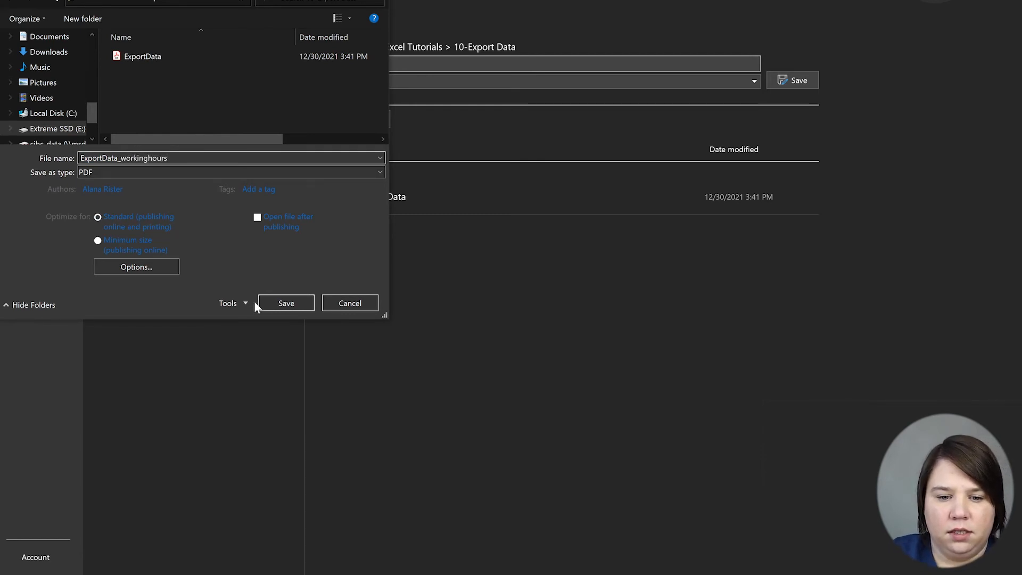
pyautogui.click(286, 302)
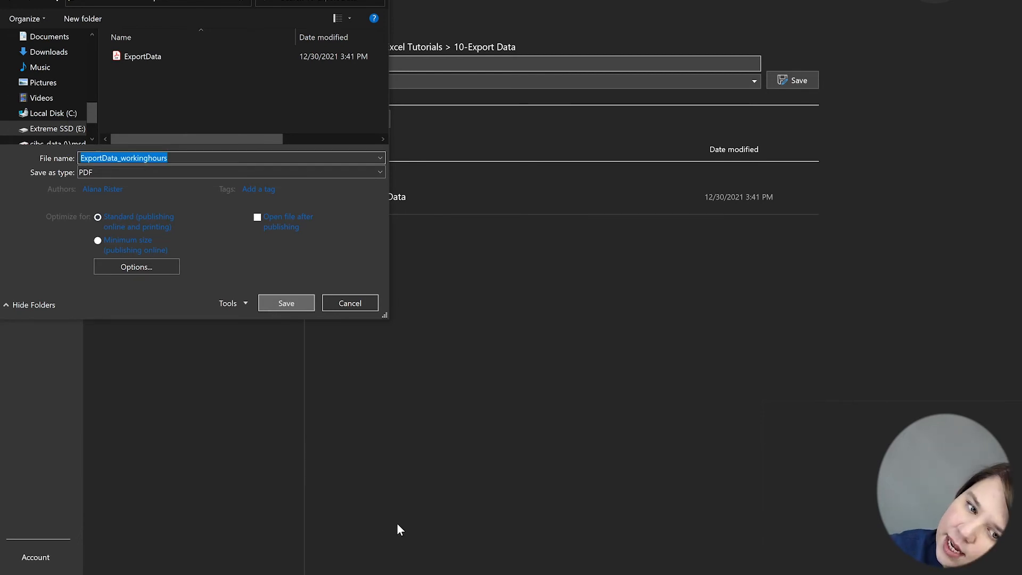
pyautogui.click(285, 302)
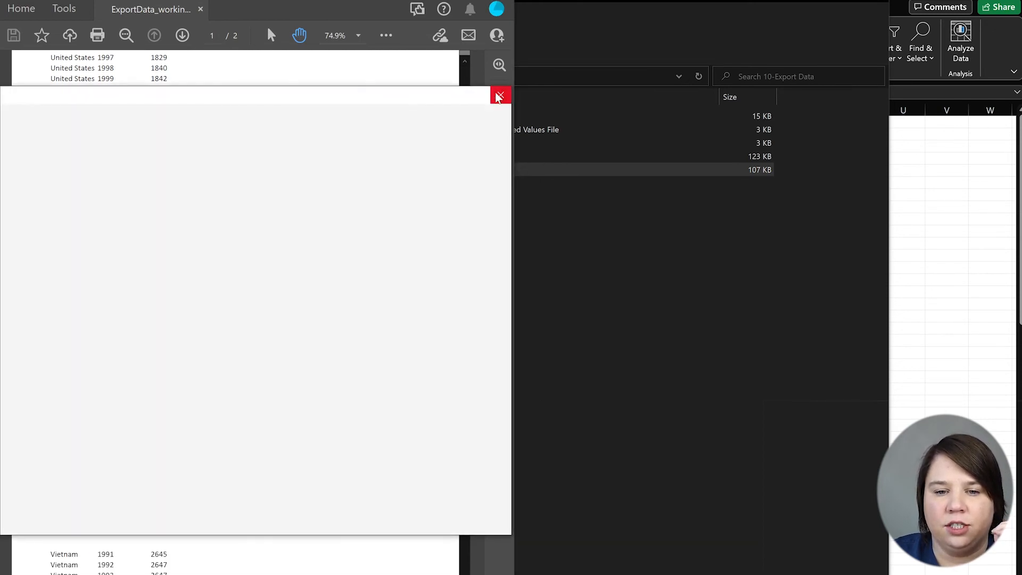
# Close the working-hours PDF in Acrobat and deselect the columns in the worksheet
pyautogui.click(499, 96)
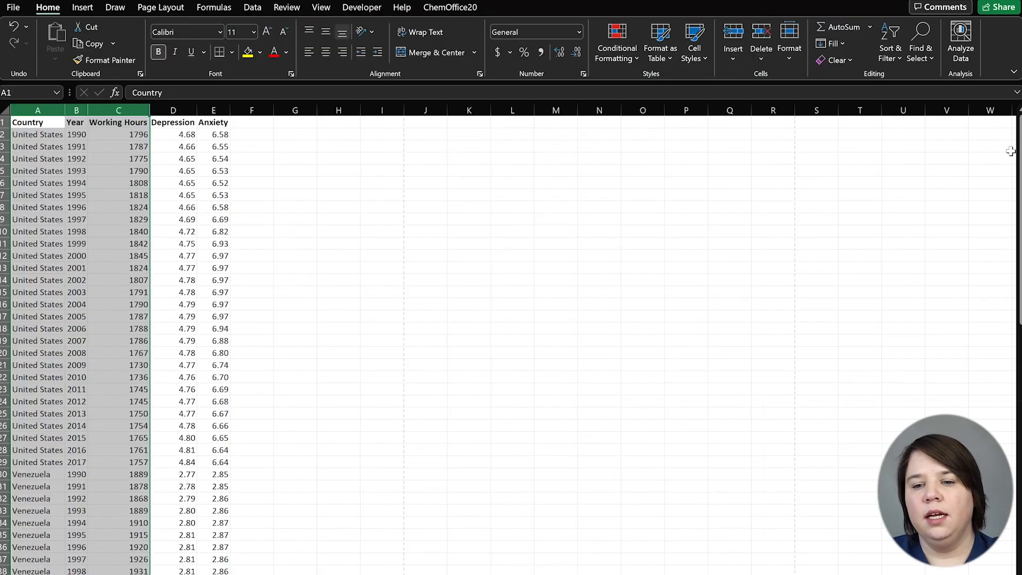
pyautogui.click(174, 109)
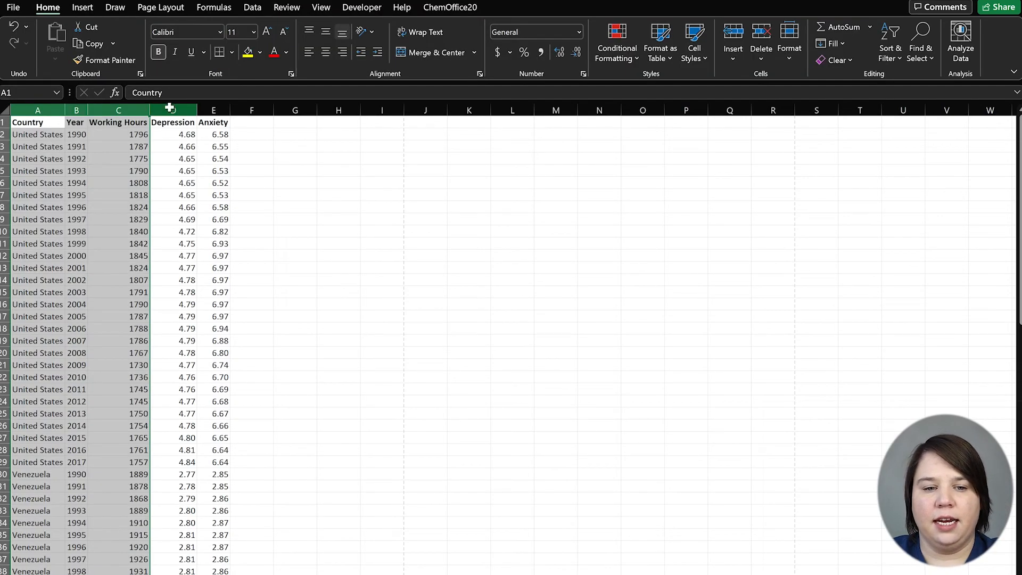
pyautogui.click(598, 285)
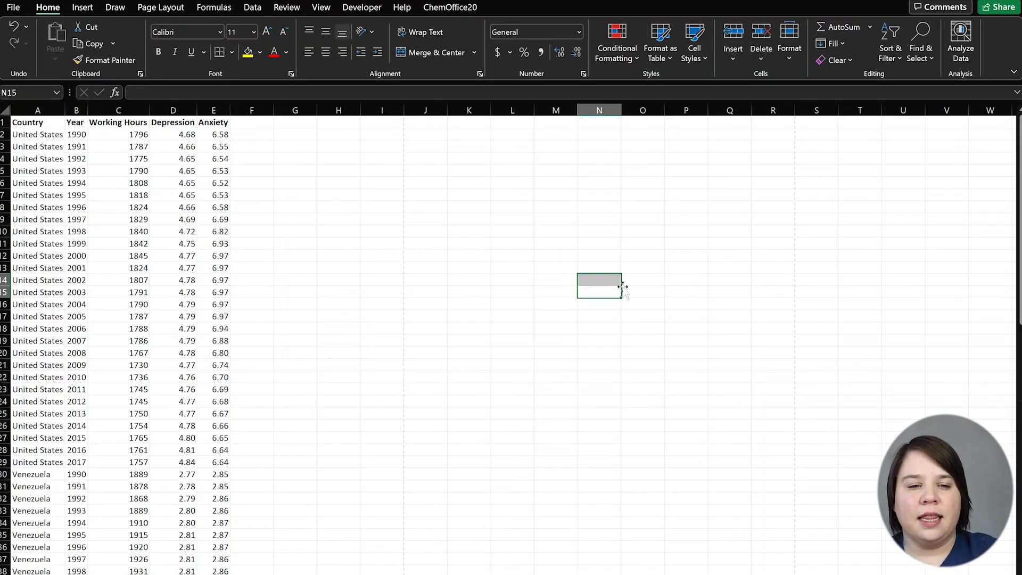